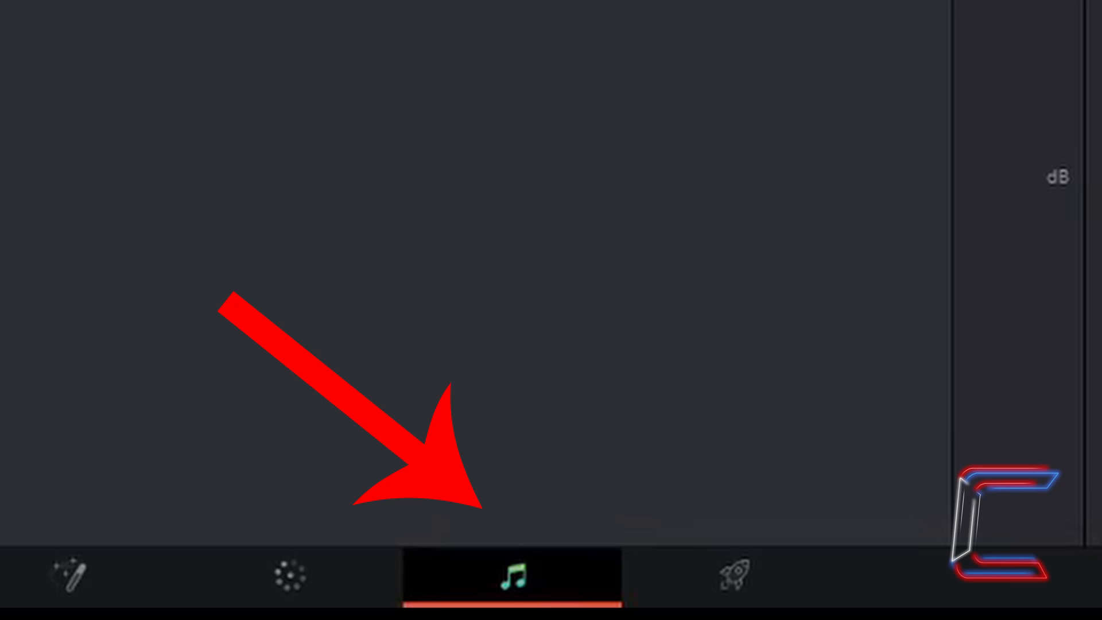
# Step: Switch to the Fairlight page and import the audio file into the media pool
pyautogui.click(21, 15)
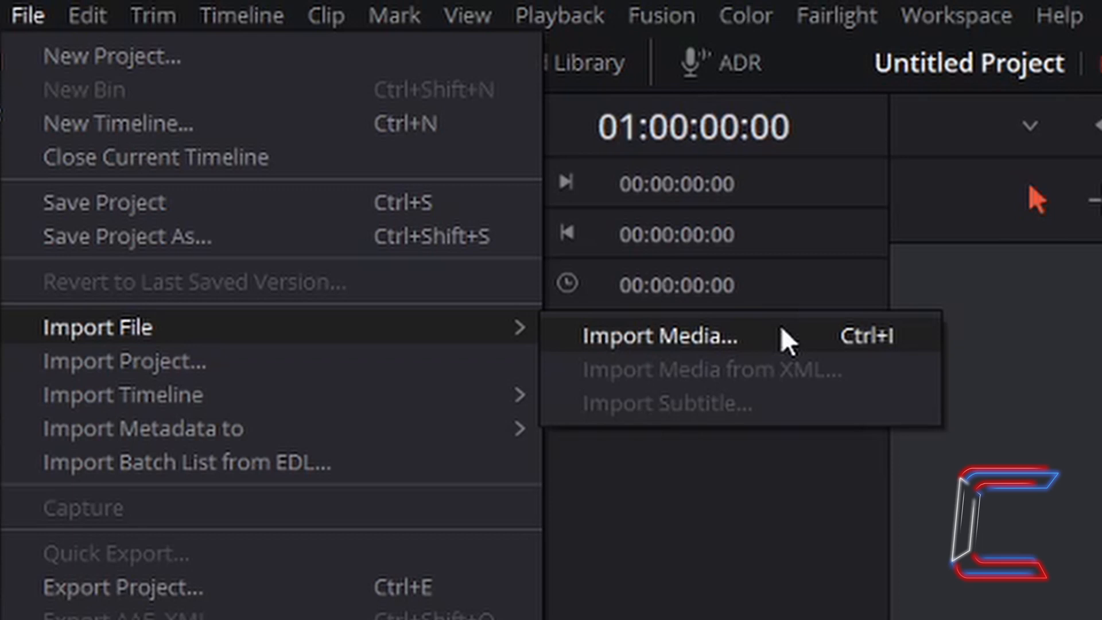
pyautogui.click(660, 337)
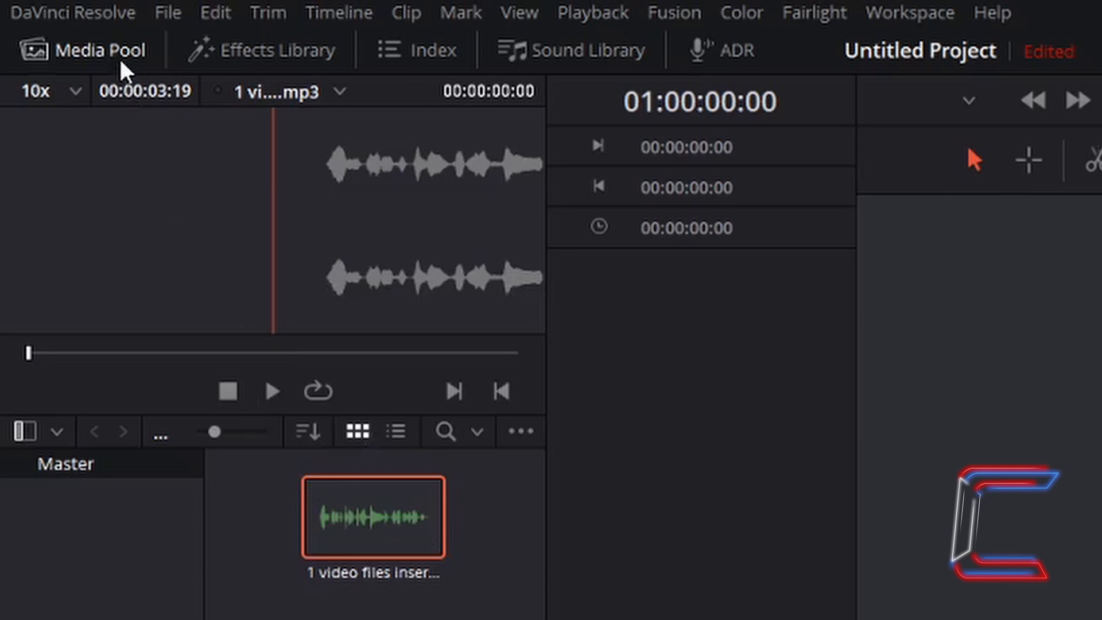
pyautogui.moveTo(144, 106)
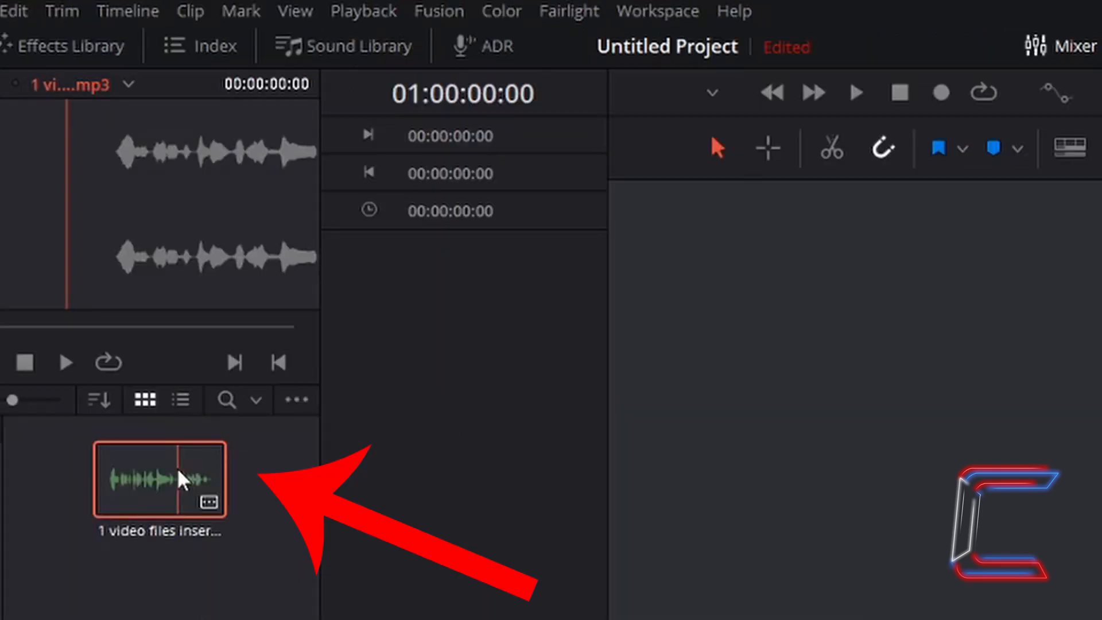
# Step: Drop the imported clip into a new Timeline 1 on track A1 and widen the timeline zoom
pyautogui.moveTo(160, 479); pyautogui.dragTo(412, 422)
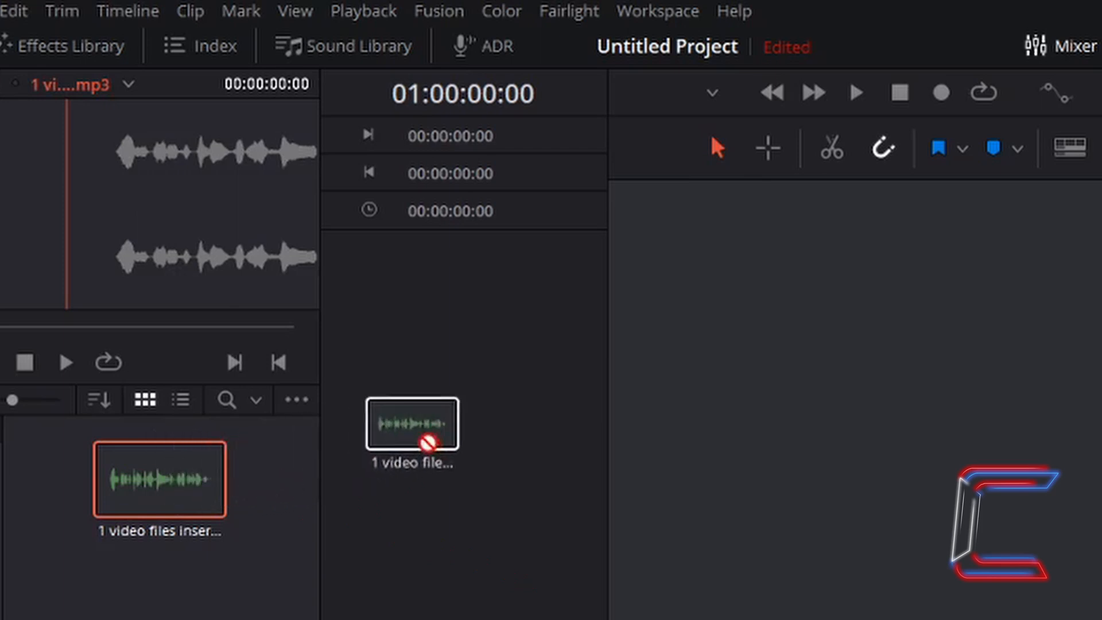
pyautogui.moveTo(412, 423); pyautogui.dragTo(682, 294)
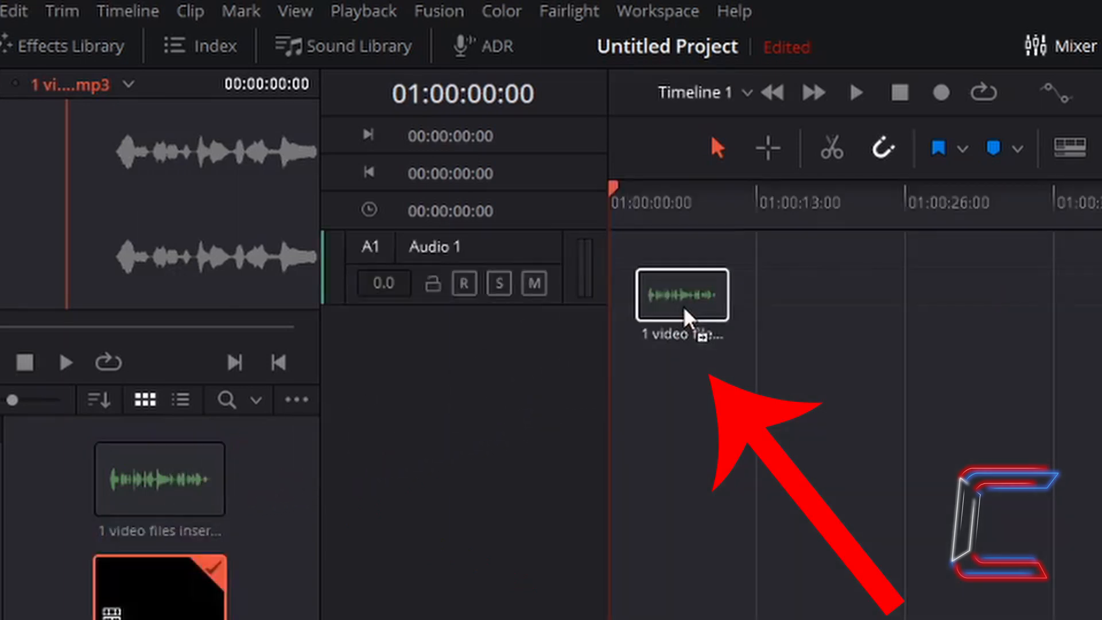
pyautogui.moveTo(683, 295); pyautogui.dragTo(626, 246)
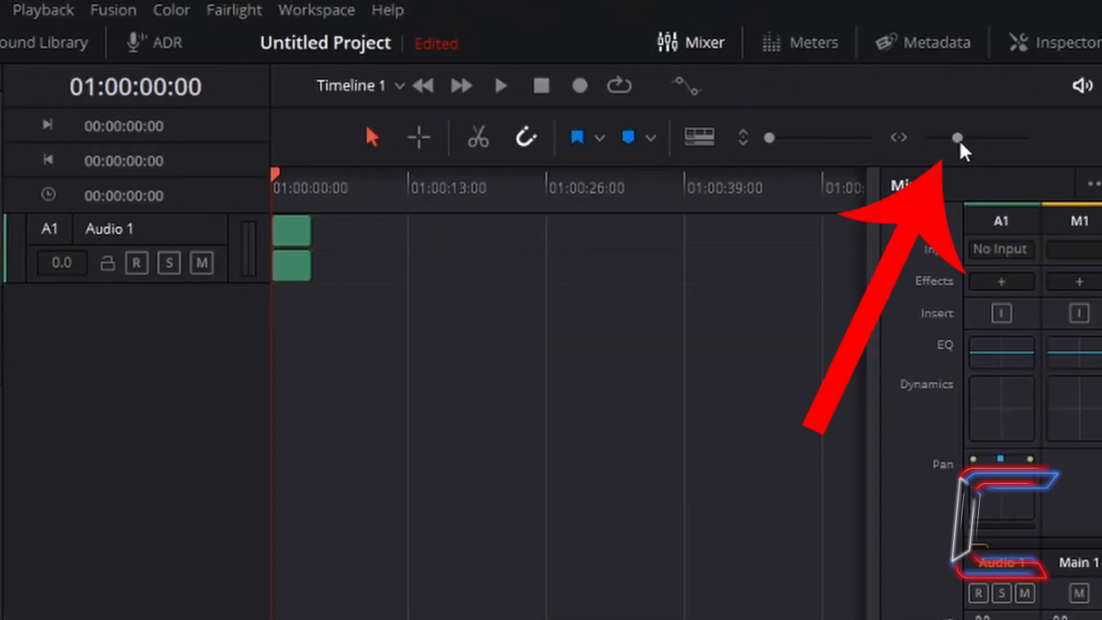
pyautogui.moveTo(958, 137)
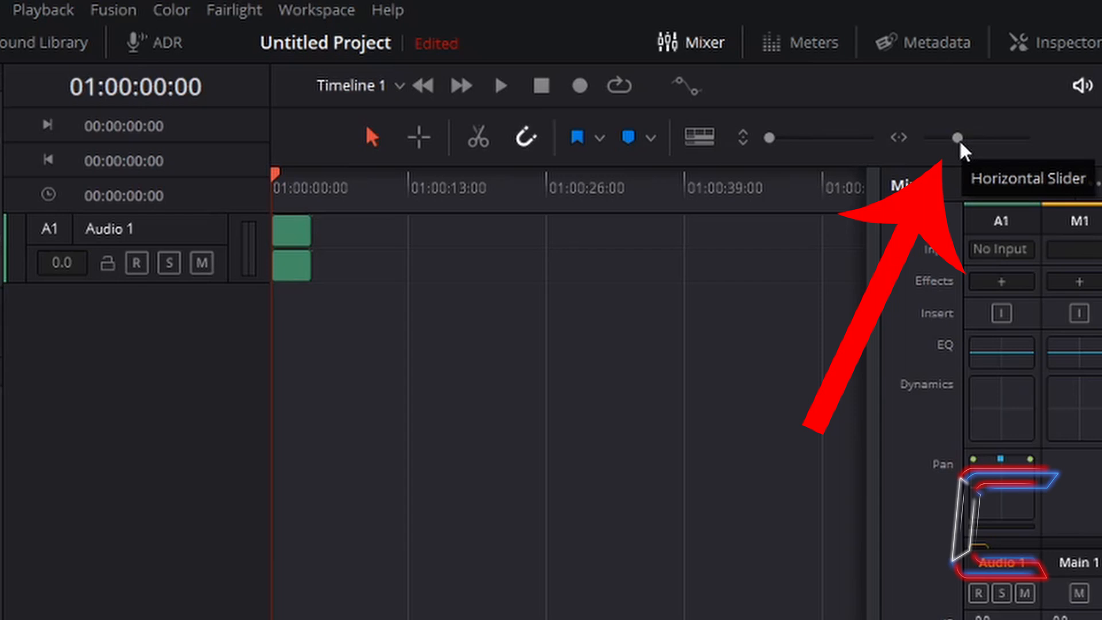
pyautogui.moveTo(956, 138); pyautogui.dragTo(969, 137)
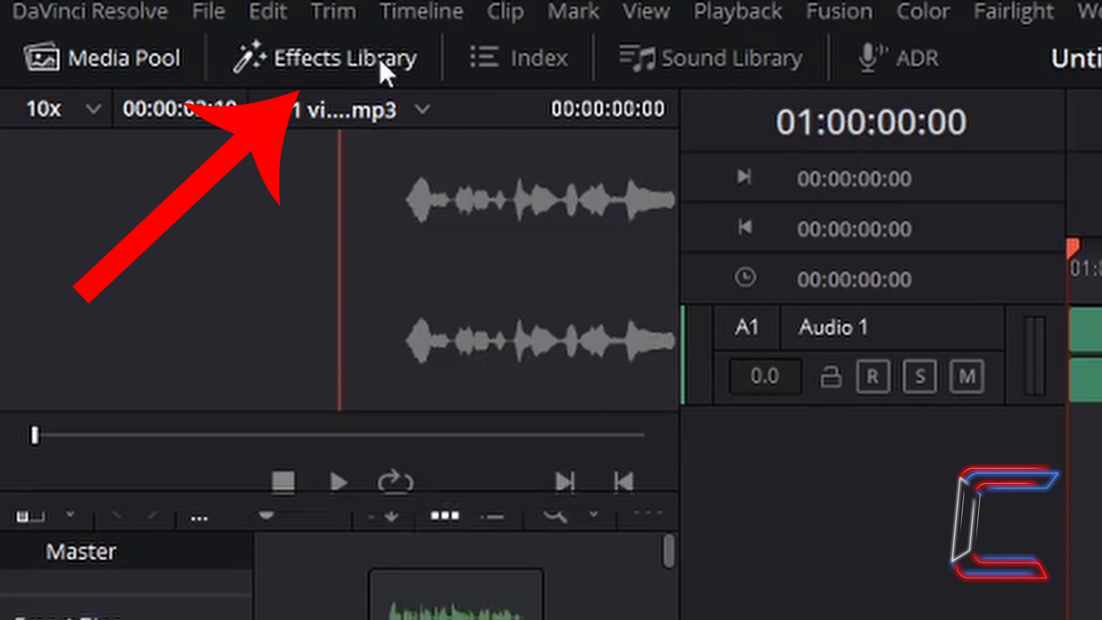
# Step: Drag the FairlightFX Distortion effect from the Effects Library onto the Audio 1 clip
pyautogui.click(333, 56)
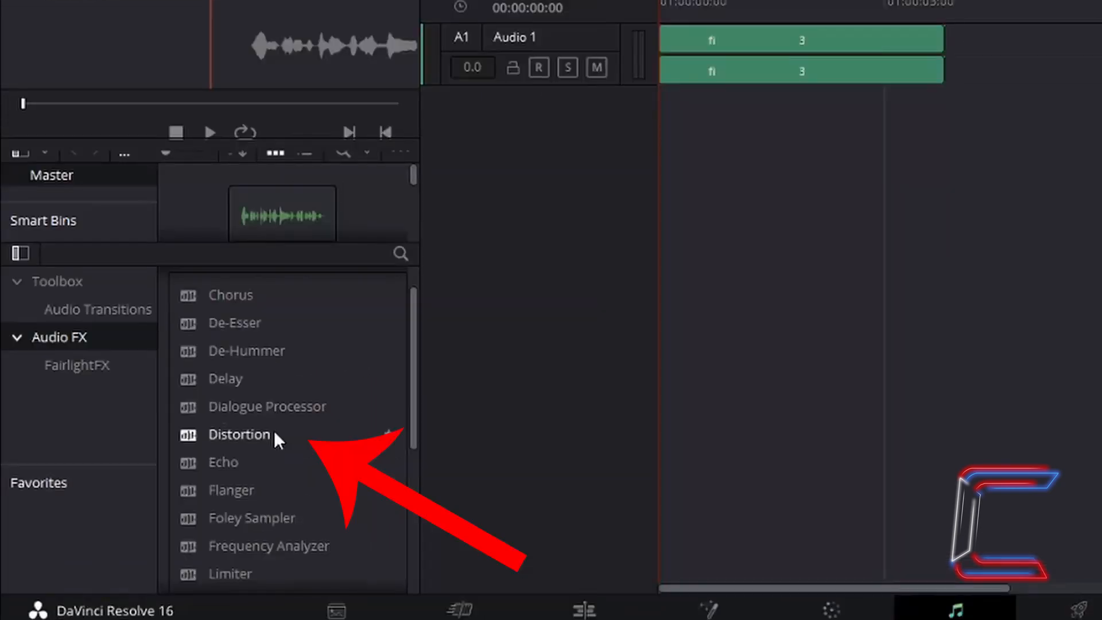
pyautogui.click(239, 435)
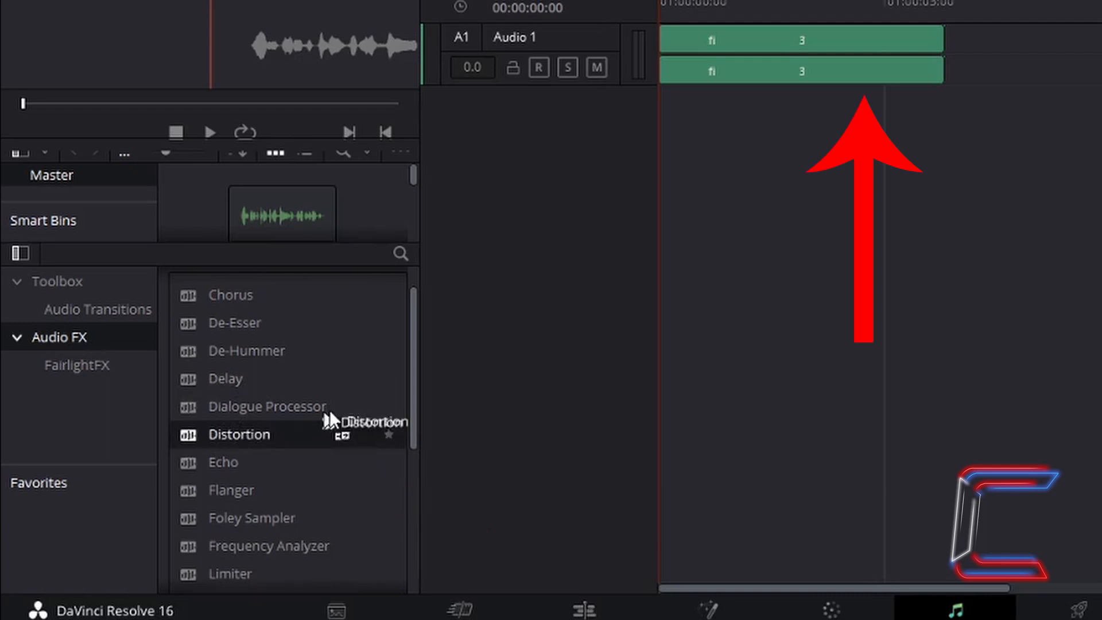
pyautogui.moveTo(238, 434); pyautogui.dragTo(799, 70)
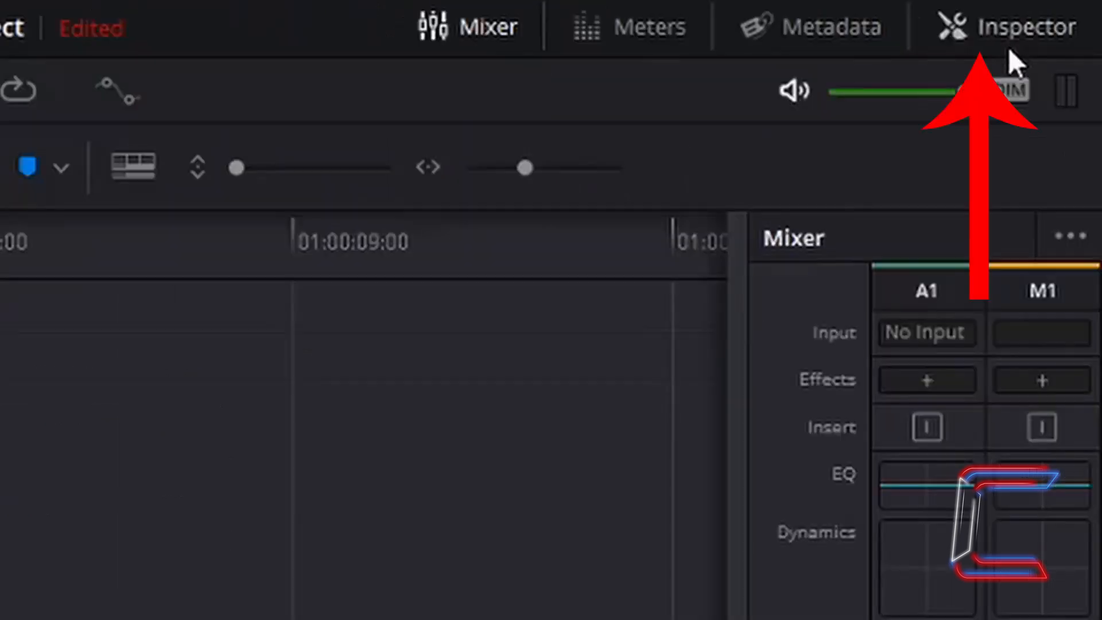
pyautogui.moveTo(1056, 75)
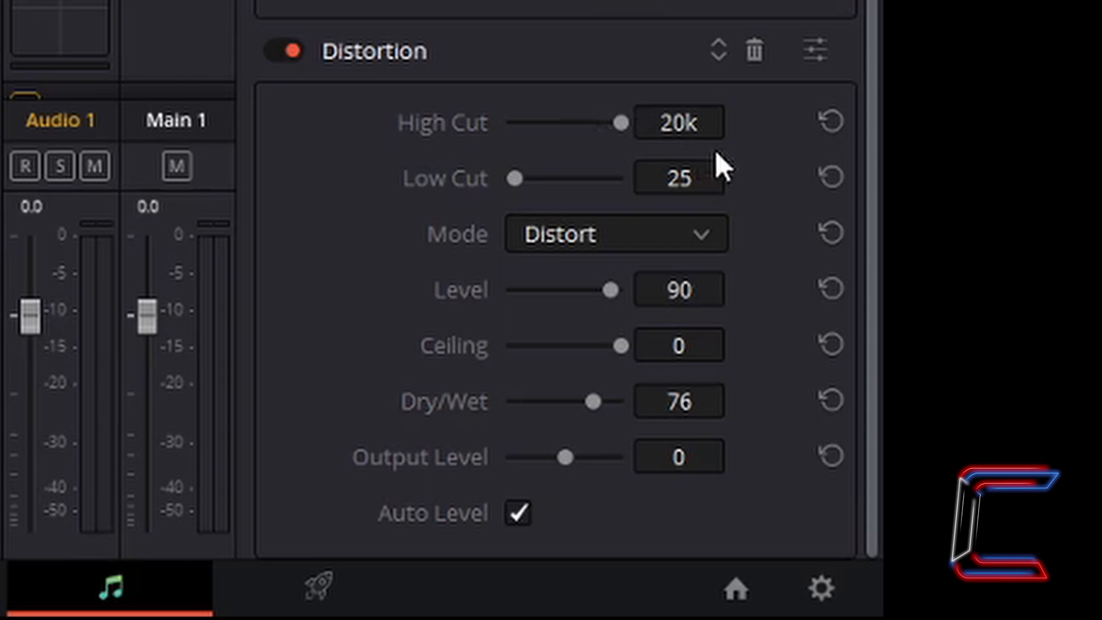
pyautogui.moveTo(498, 192)
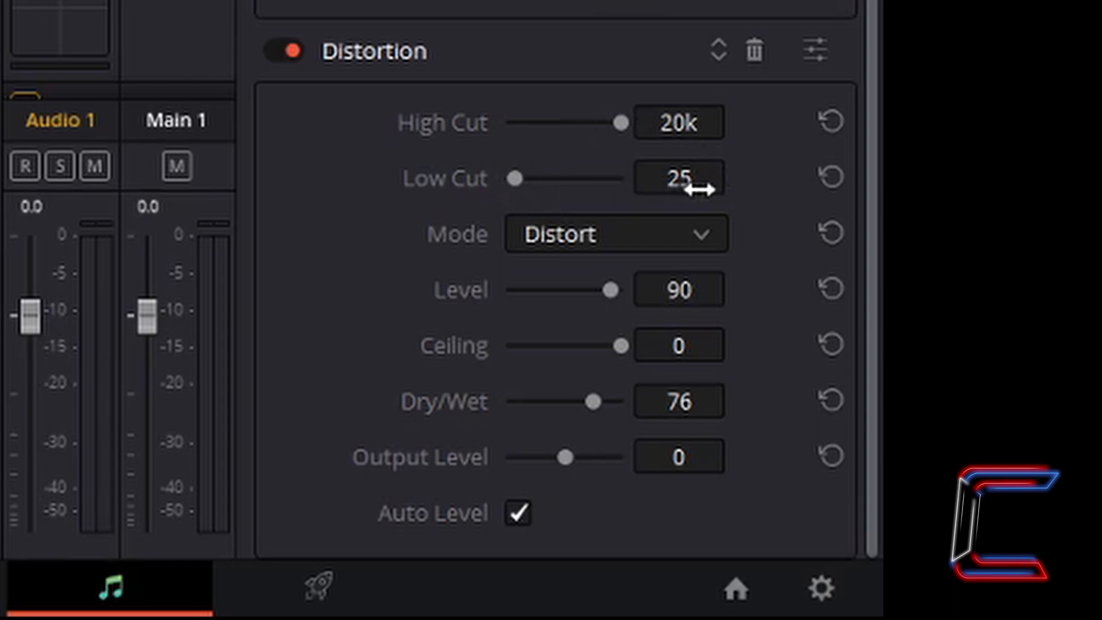
pyautogui.moveTo(626, 271)
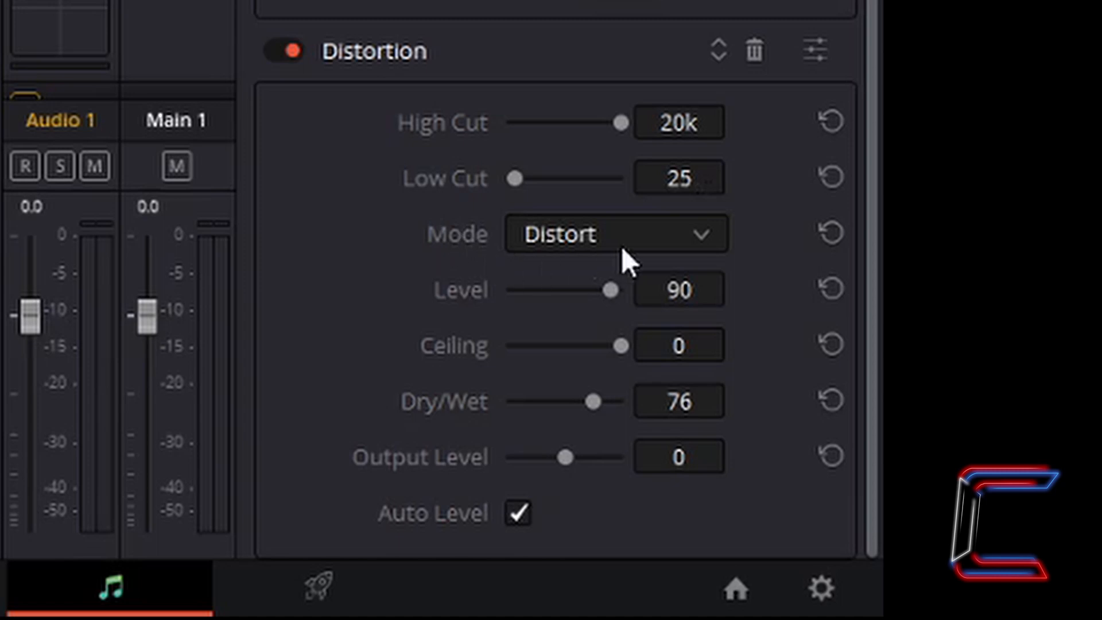
pyautogui.moveTo(738, 315)
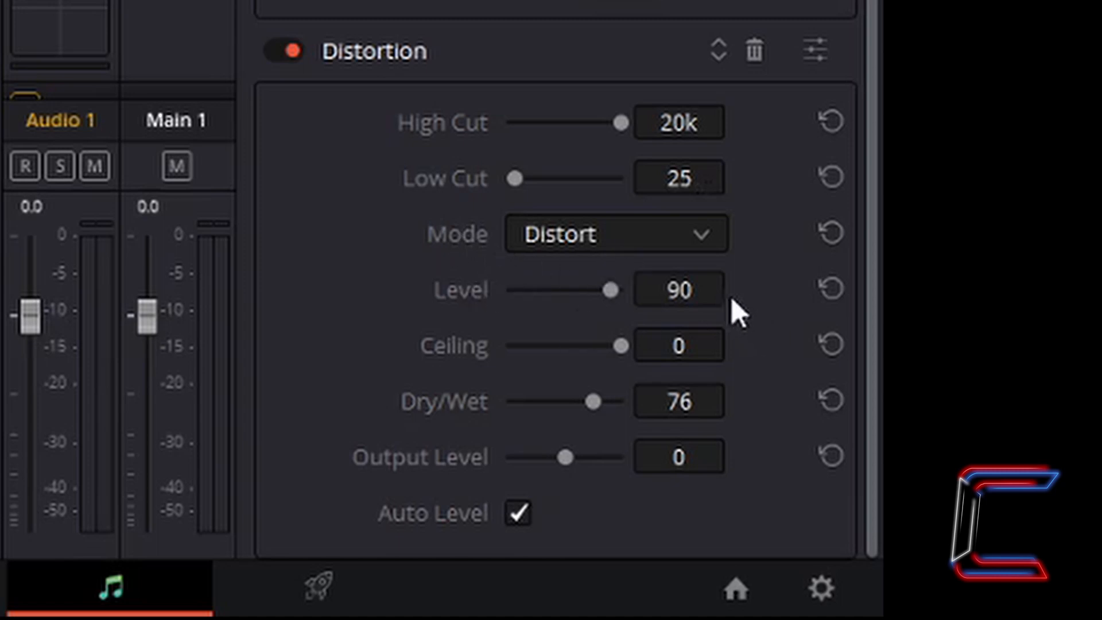
pyautogui.moveTo(519, 385)
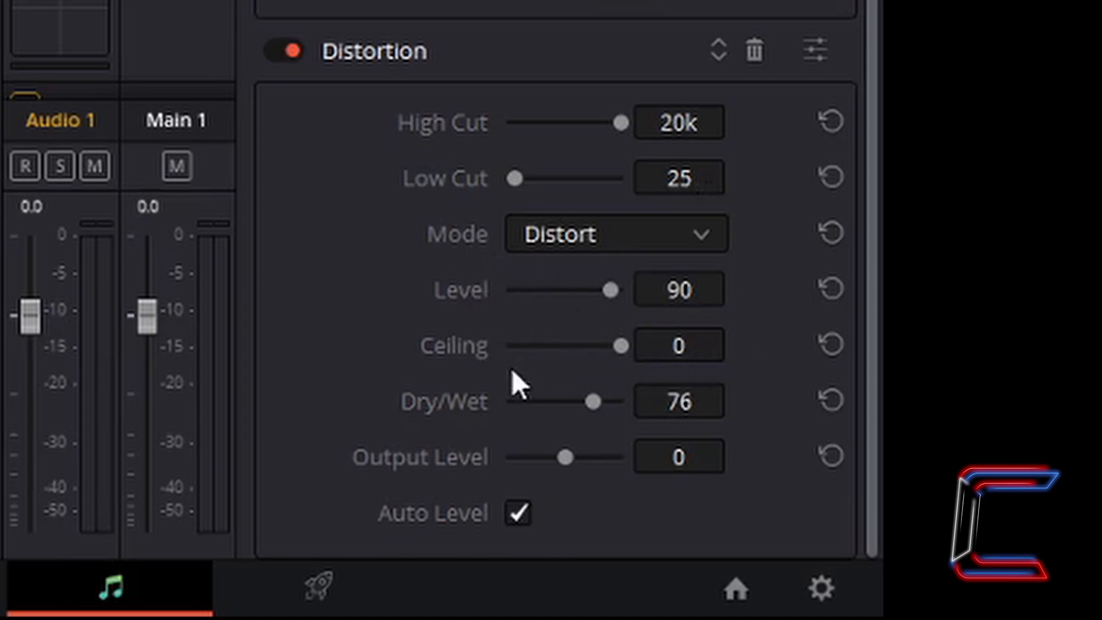
pyautogui.moveTo(718, 445)
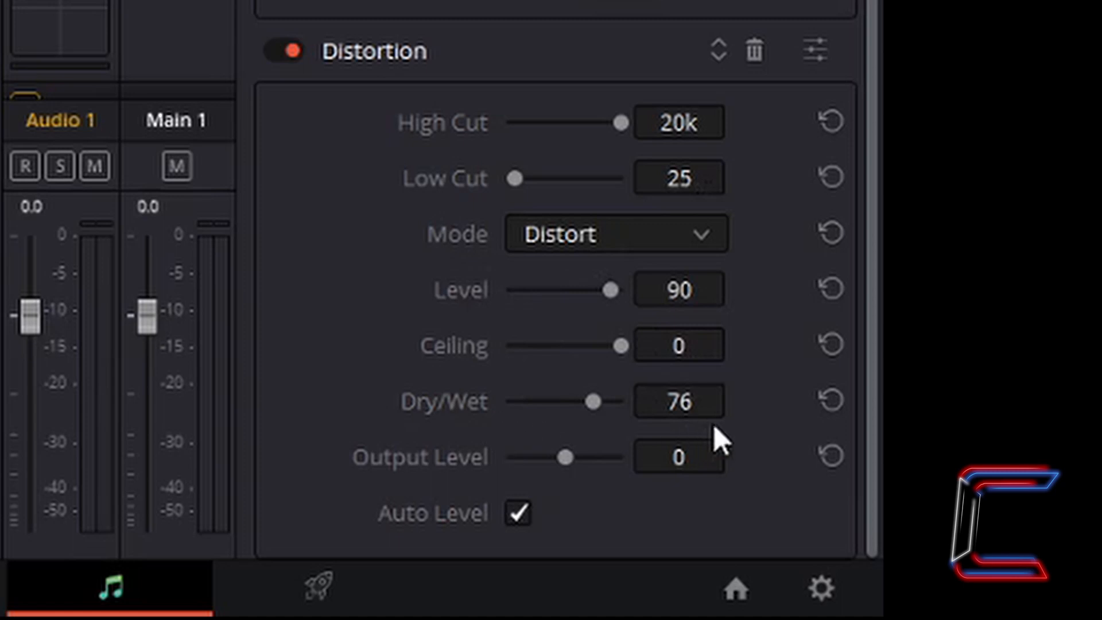
pyautogui.moveTo(710, 461)
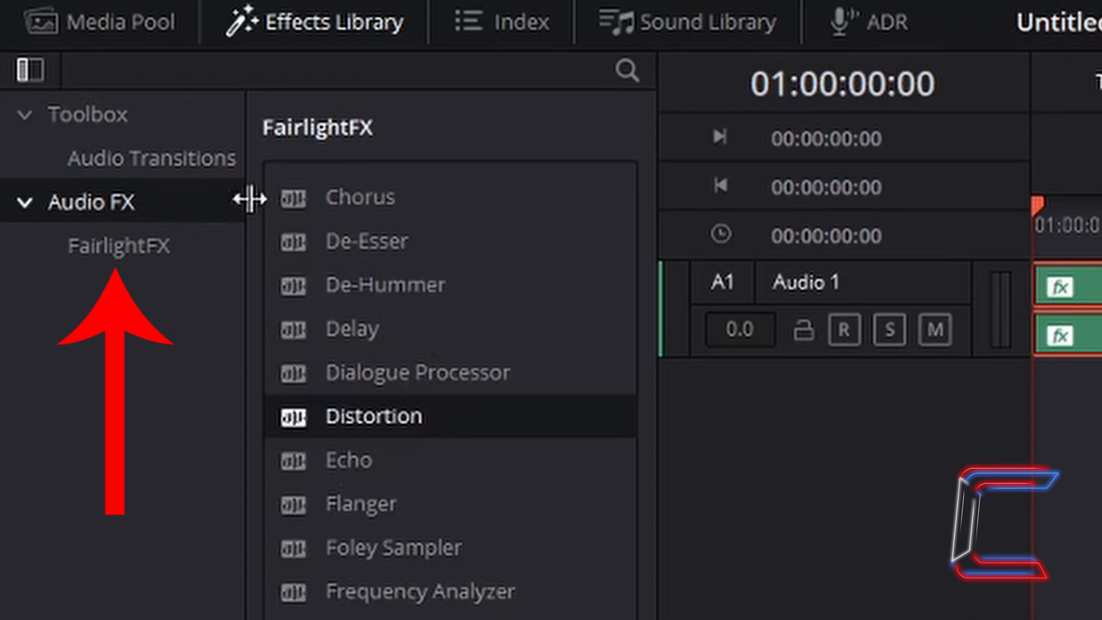
pyautogui.moveTo(375, 158)
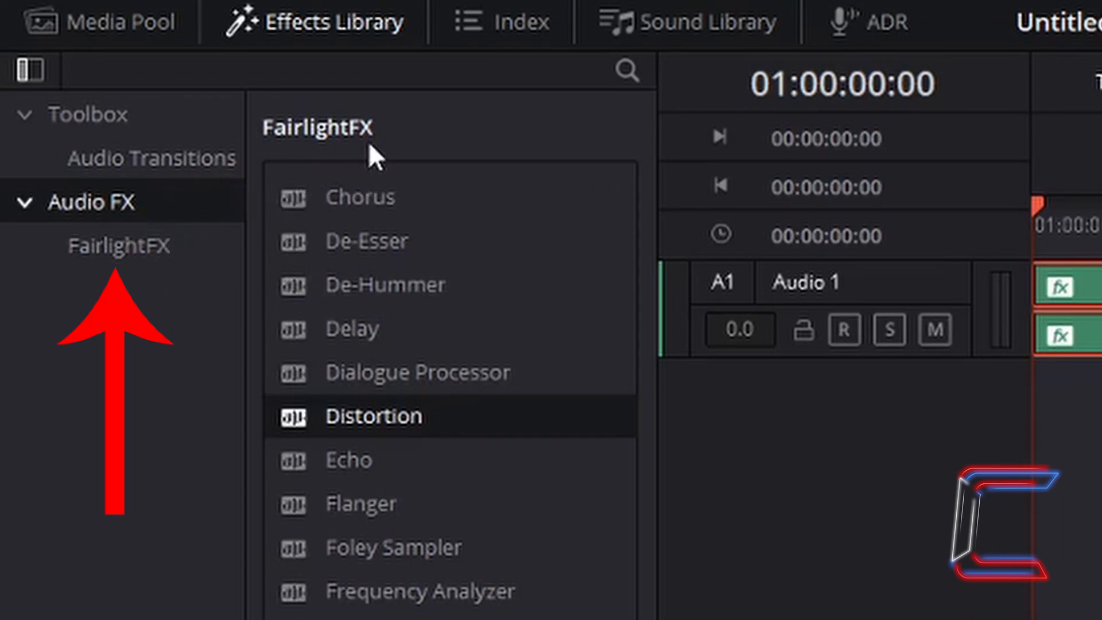
# Step: Drop Vocal Channel onto the Audio 1 clip and open its filter and EQ settings
pyautogui.scroll(-3)
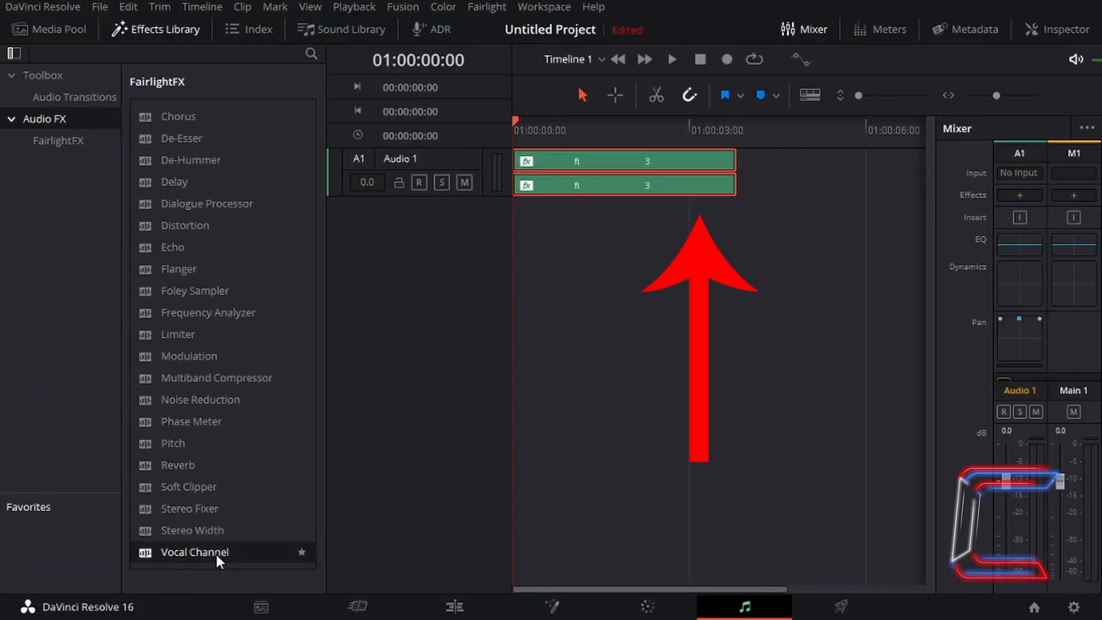
pyautogui.moveTo(195, 552); pyautogui.dragTo(623, 162)
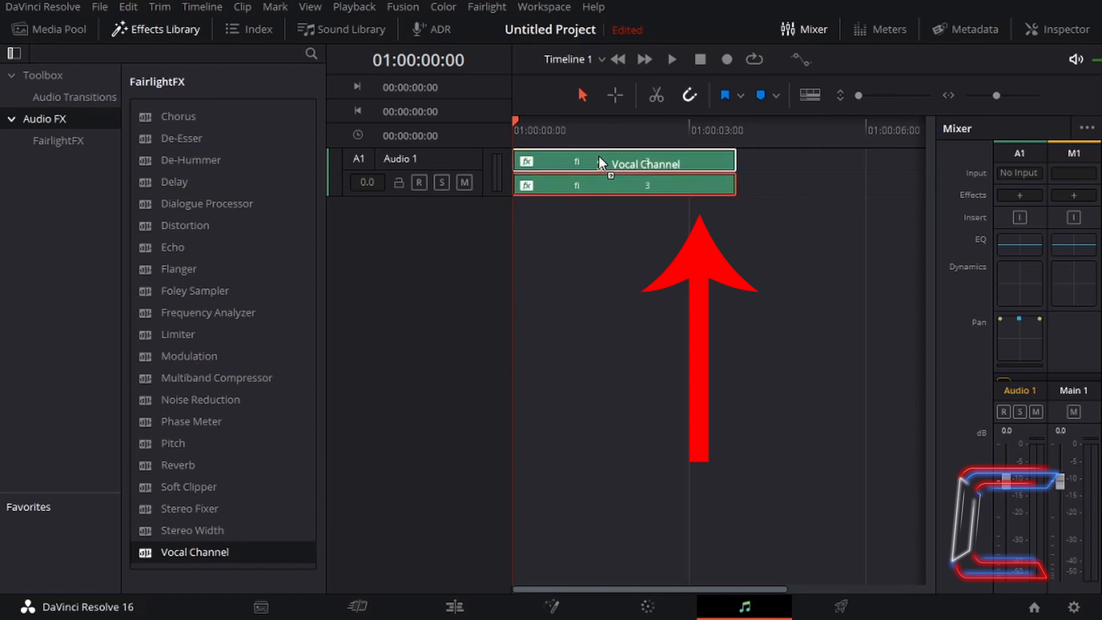
pyautogui.doubleClick(626, 165)
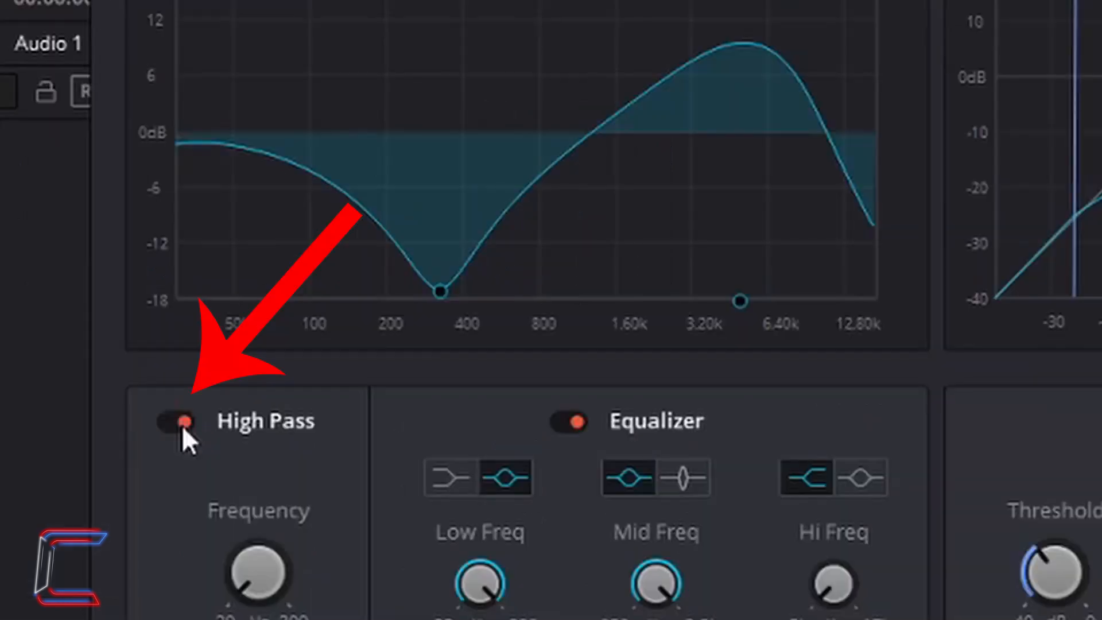
pyautogui.click(177, 424)
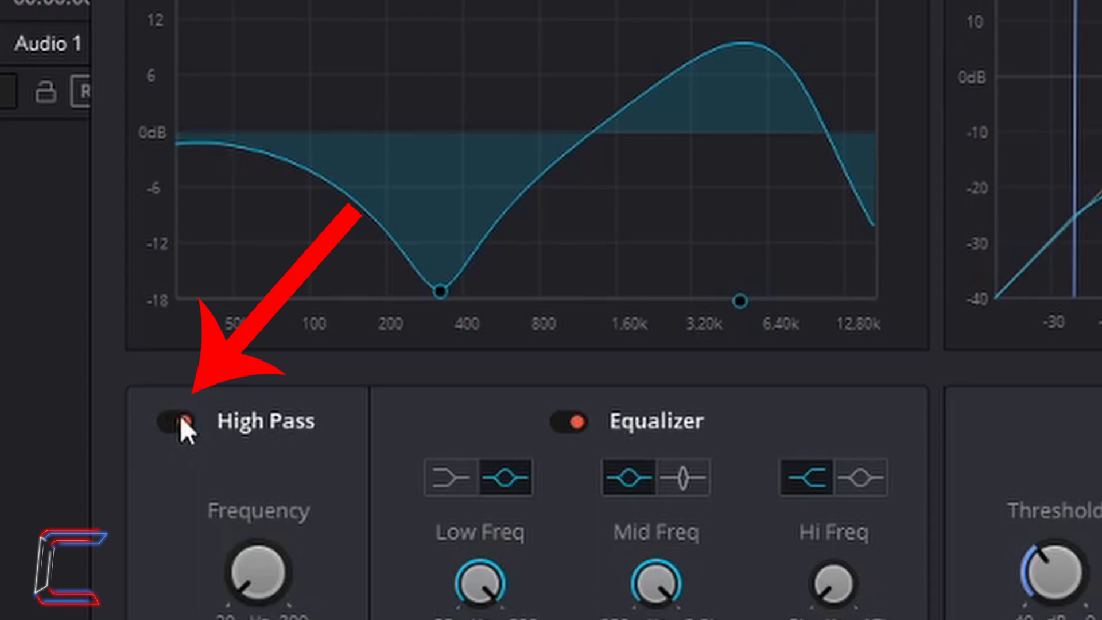
pyautogui.click(175, 422)
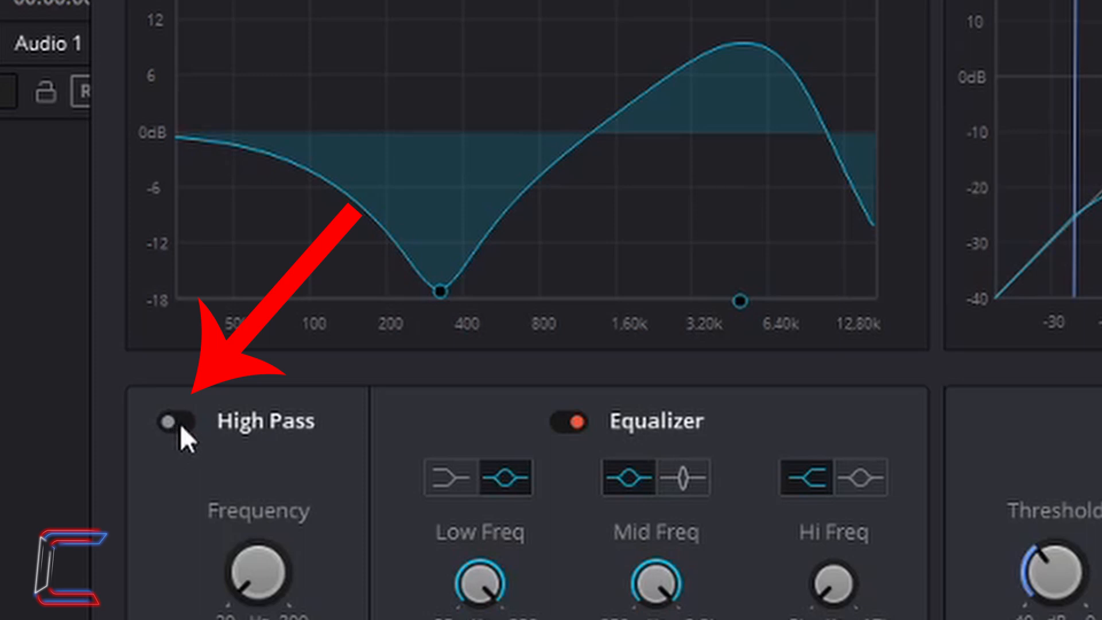
pyautogui.click(177, 423)
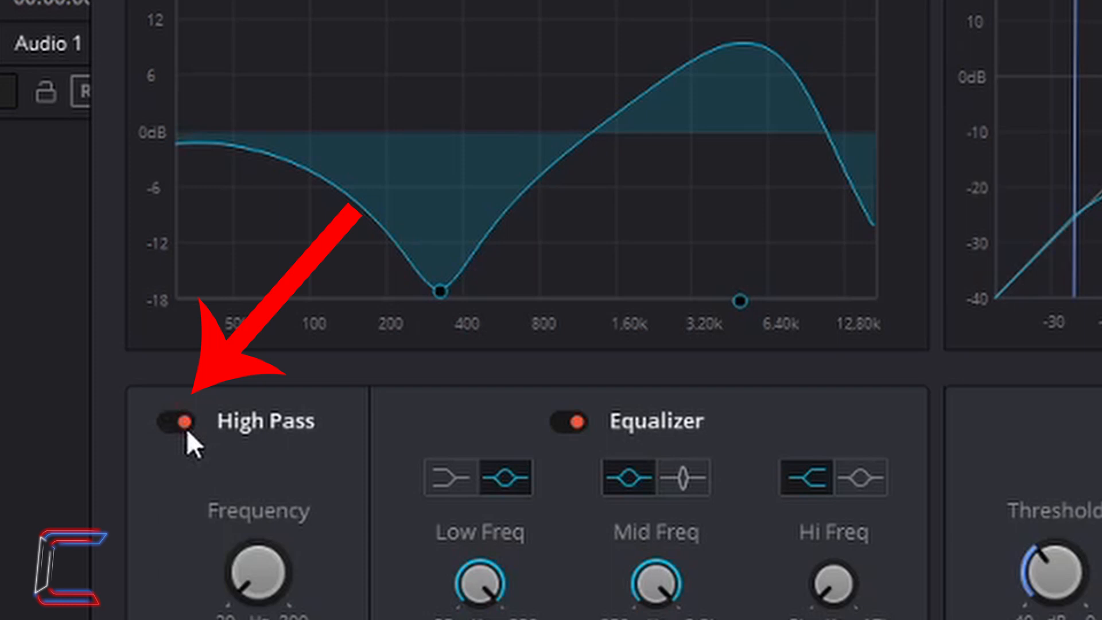
pyautogui.moveTo(249, 450)
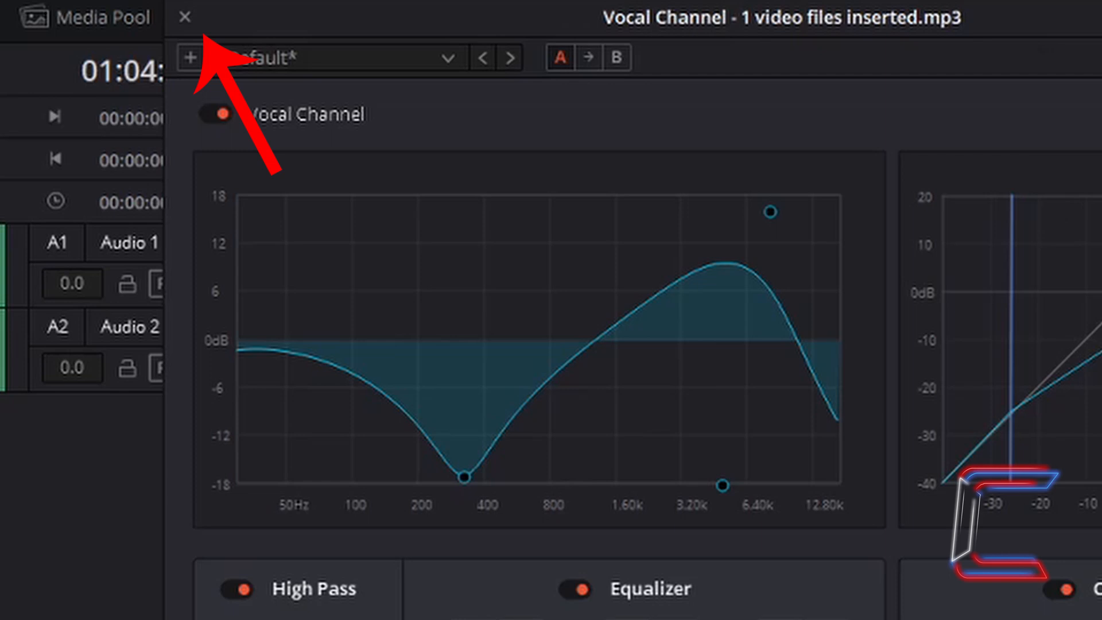
# Step: Close the Vocal Channel window and hide the track mixer
pyautogui.click(181, 15)
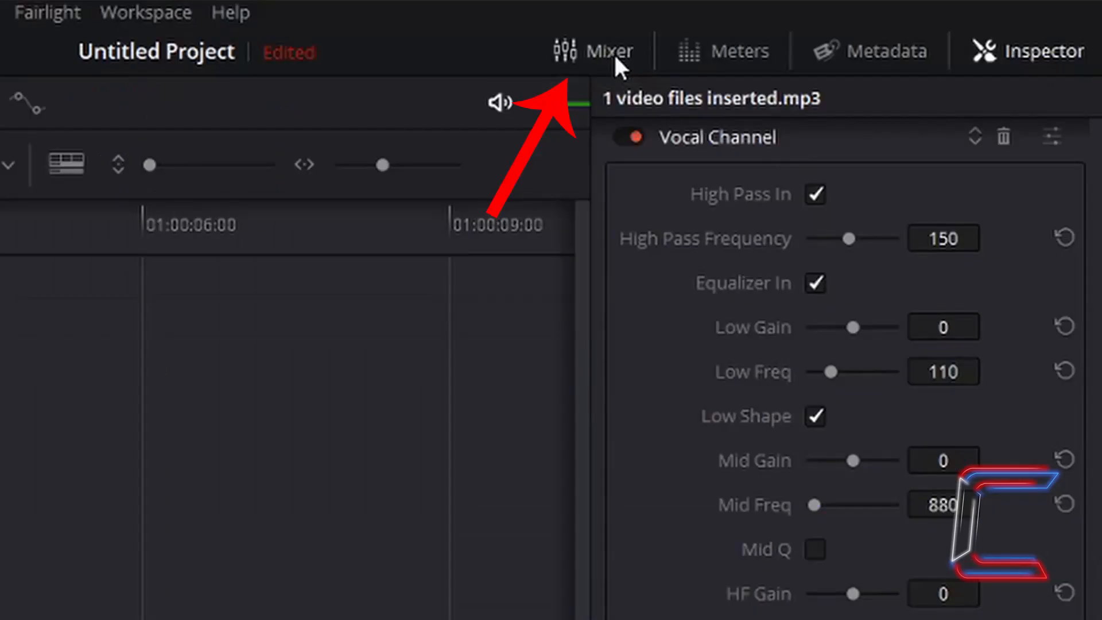
pyautogui.click(608, 51)
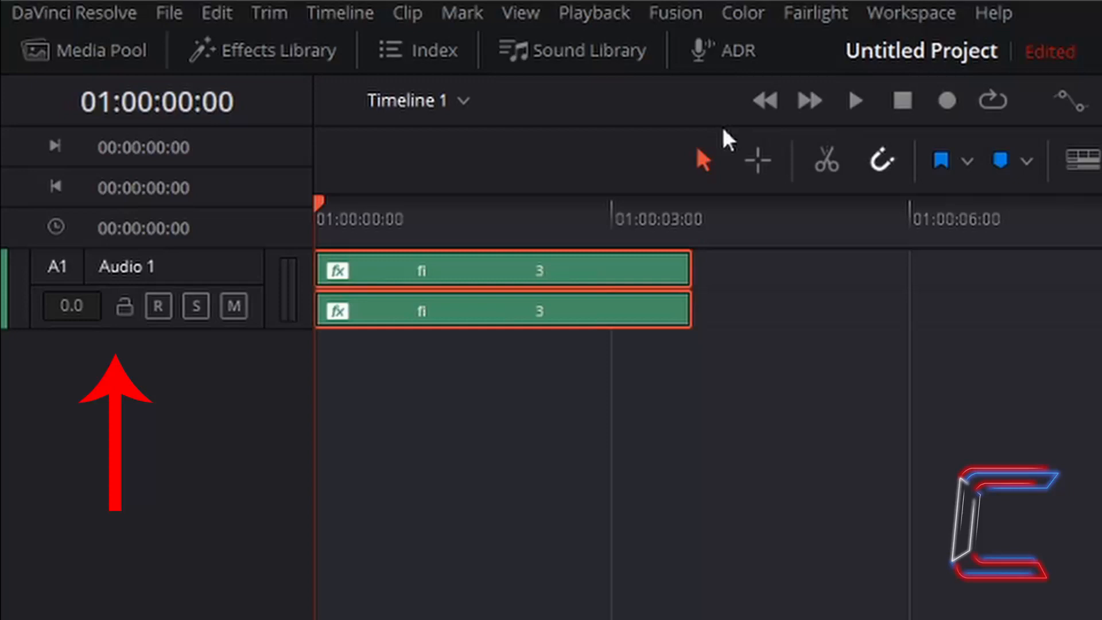
pyautogui.moveTo(405, 268)
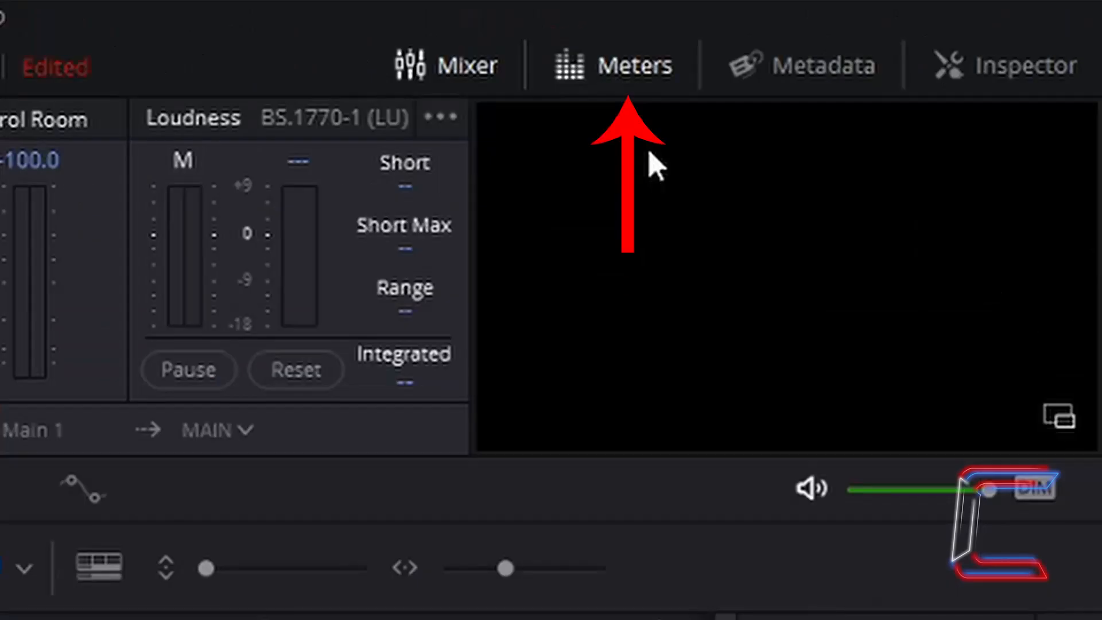
pyautogui.moveTo(647, 80)
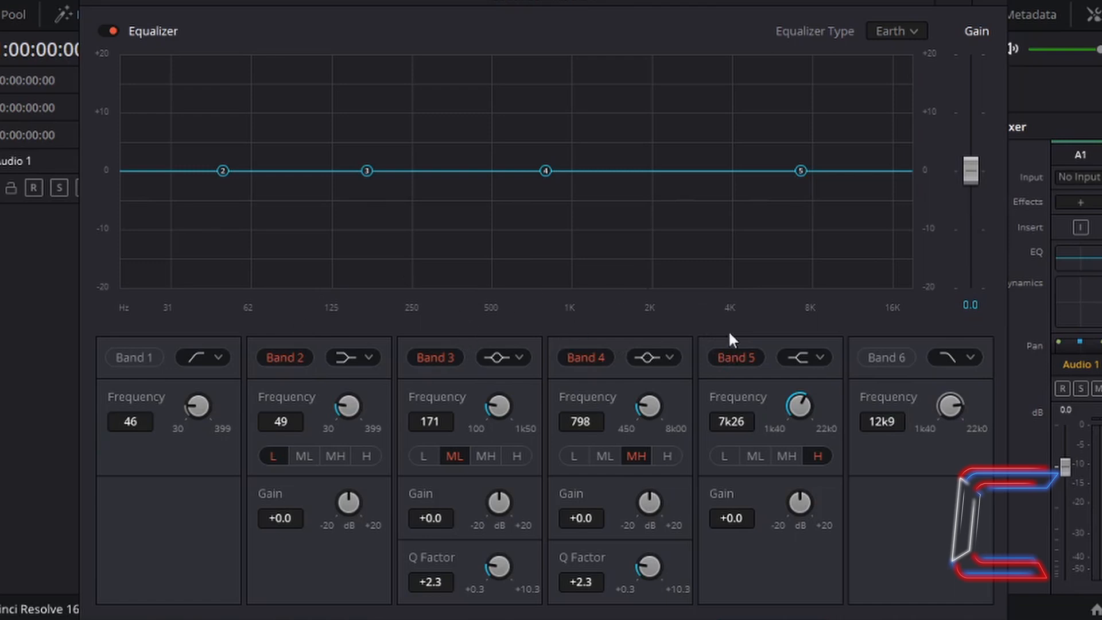
pyautogui.moveTo(641, 199)
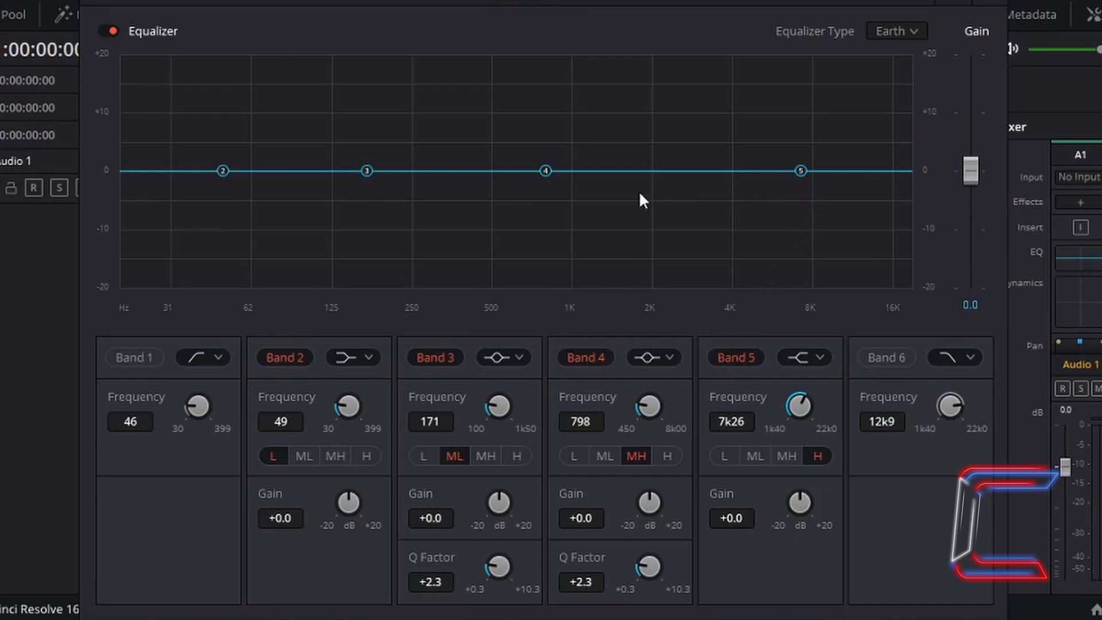
pyautogui.moveTo(772, 178)
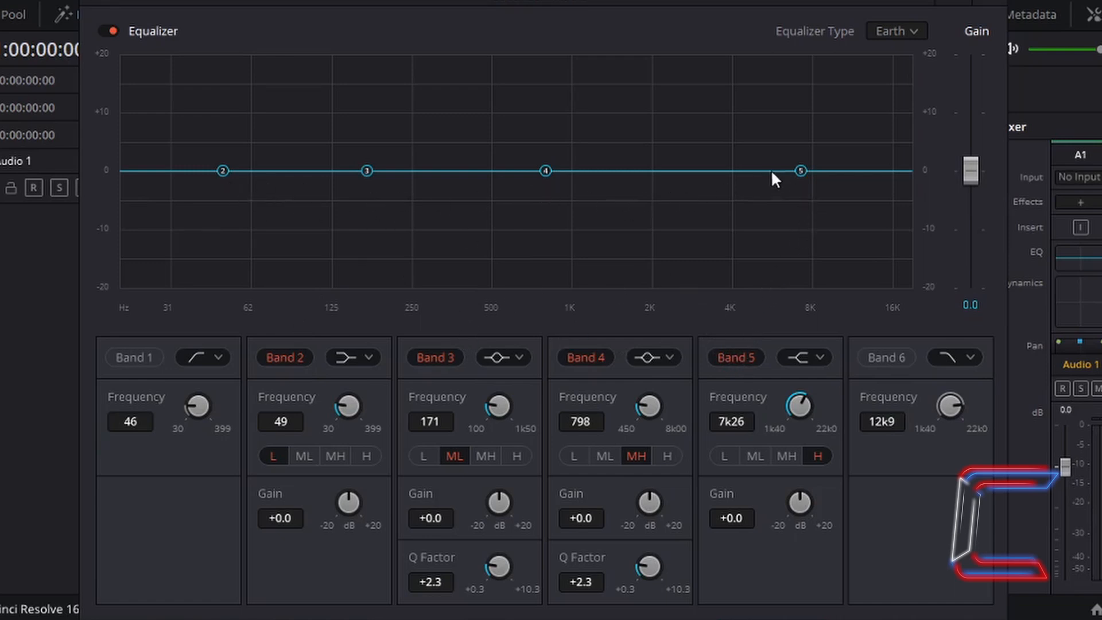
pyautogui.moveTo(402, 457)
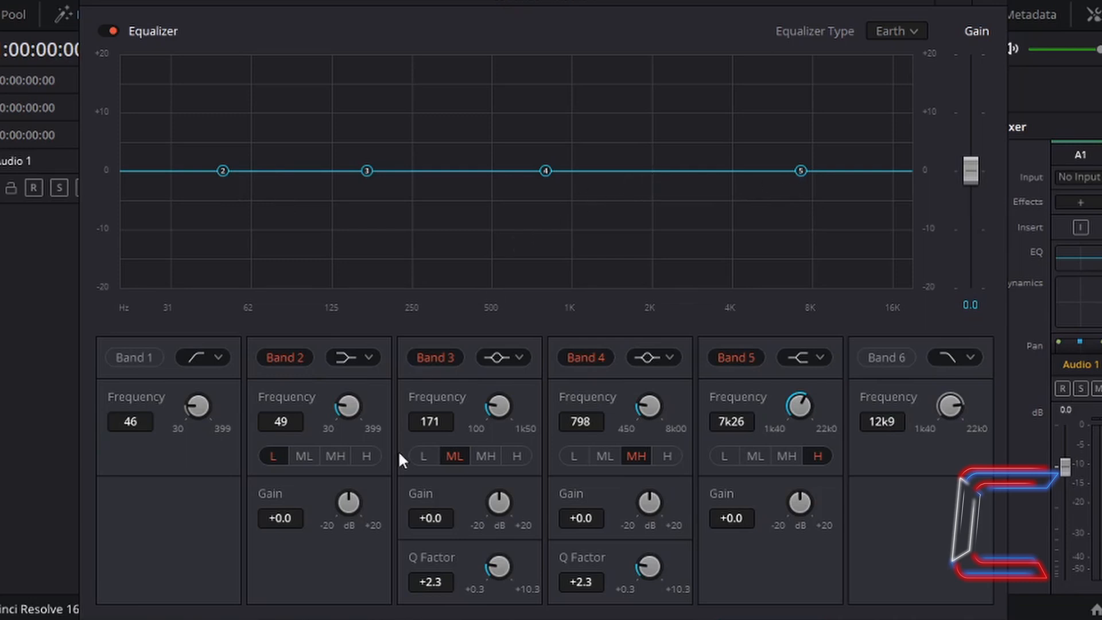
pyautogui.moveTo(226, 182)
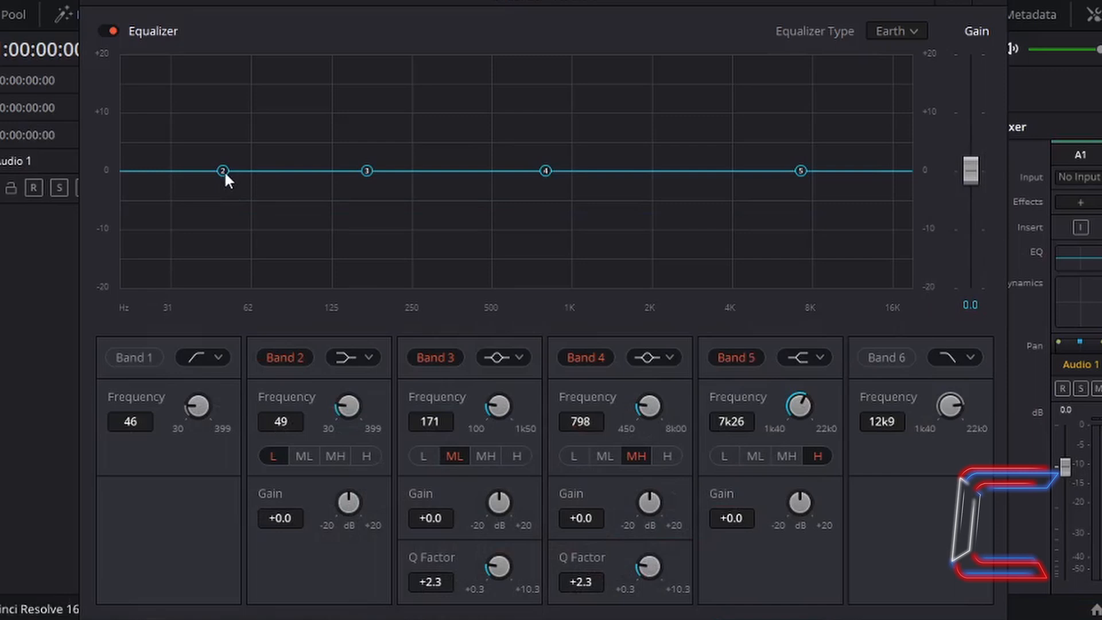
# Step: Drag EQ band 2 up to about +11.8 dB gain and out to 359 Hz
pyautogui.moveTo(223, 171); pyautogui.dragTo(222, 160)
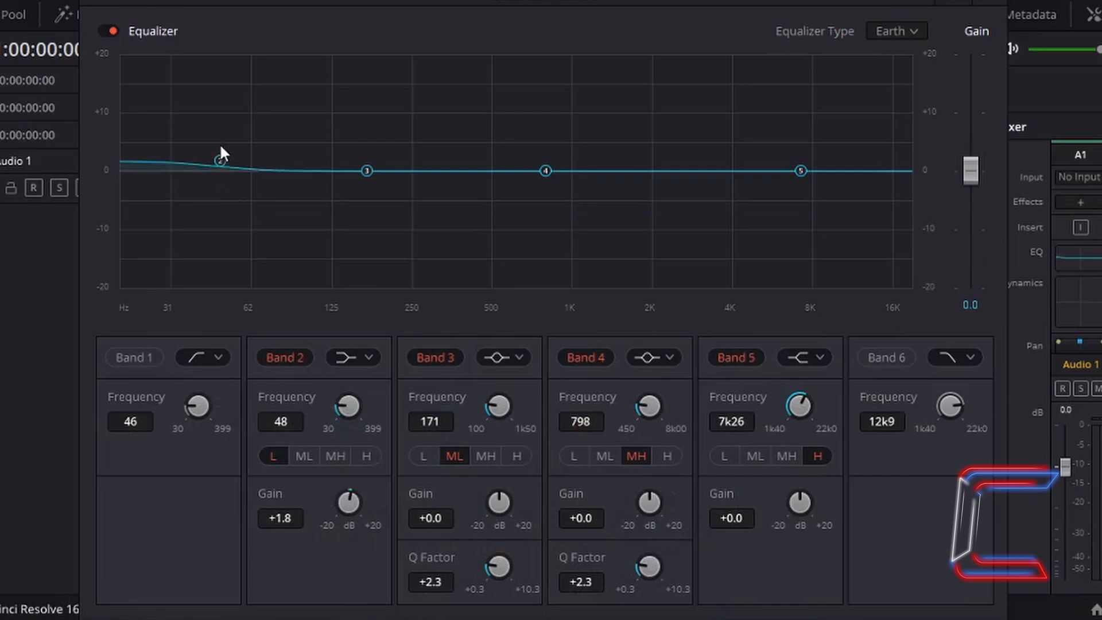
pyautogui.moveTo(221, 158); pyautogui.dragTo(222, 106)
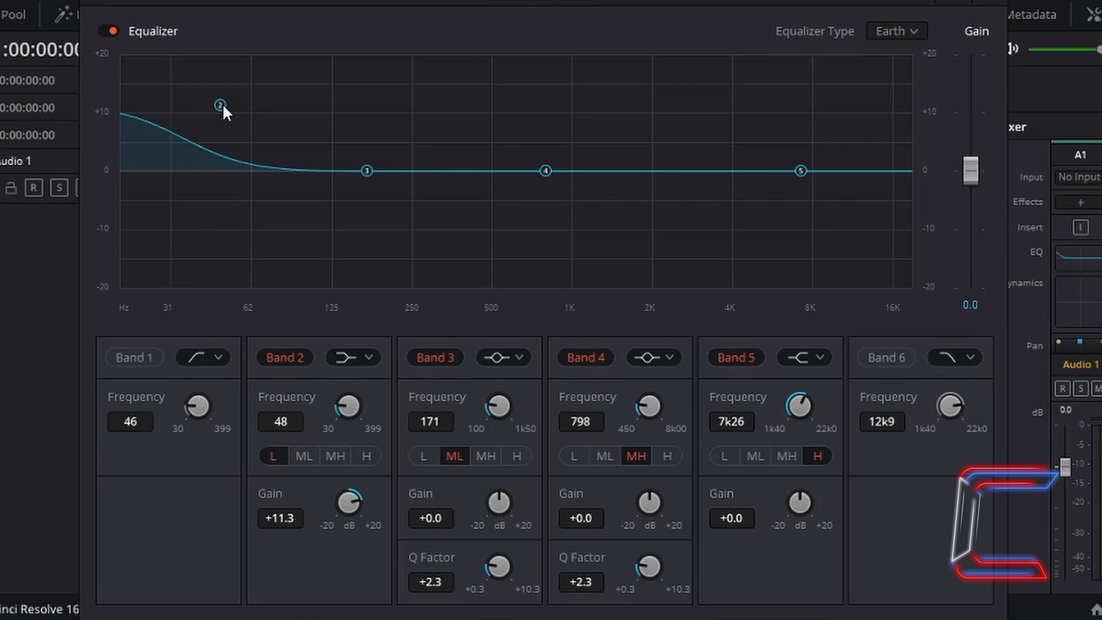
pyautogui.moveTo(222, 106); pyautogui.dragTo(300, 112)
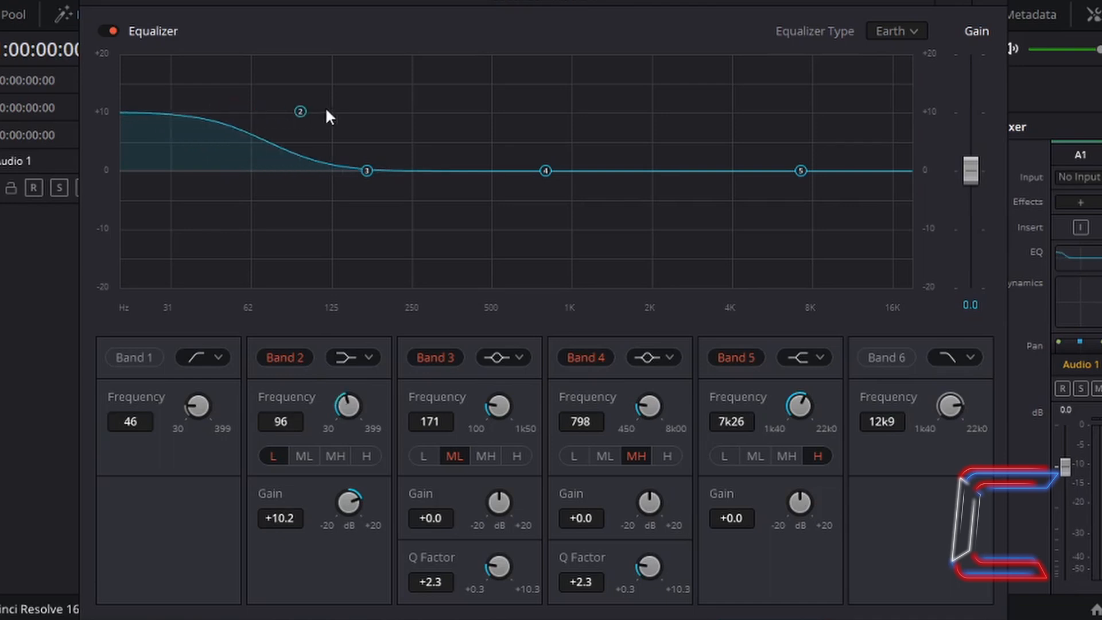
pyautogui.moveTo(300, 111); pyautogui.dragTo(448, 109)
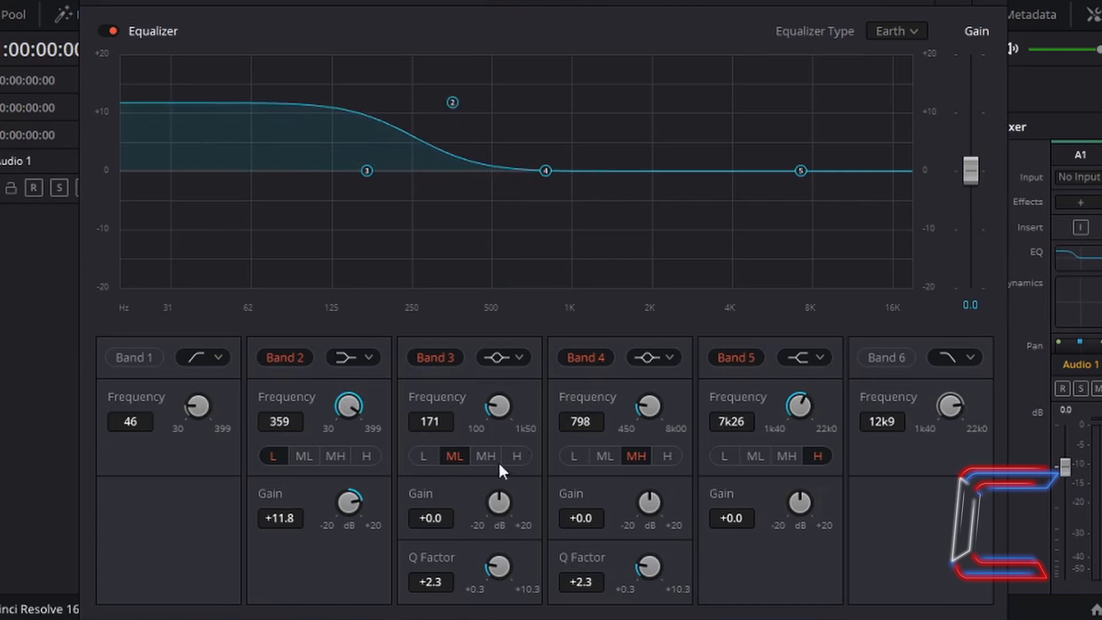
pyautogui.moveTo(666, 568)
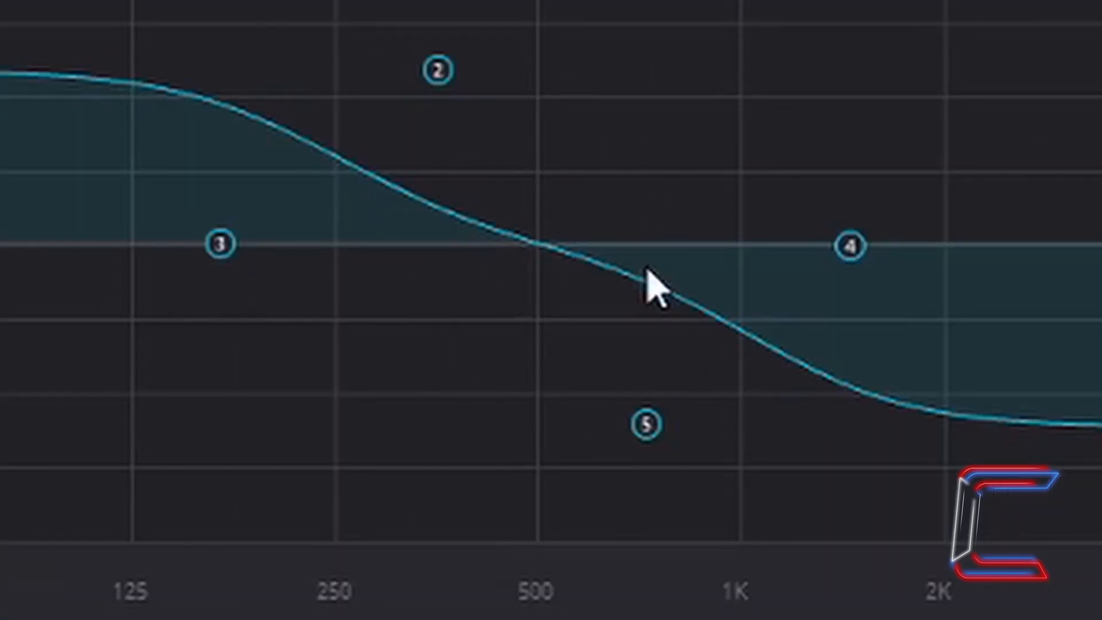
pyautogui.moveTo(56, 89)
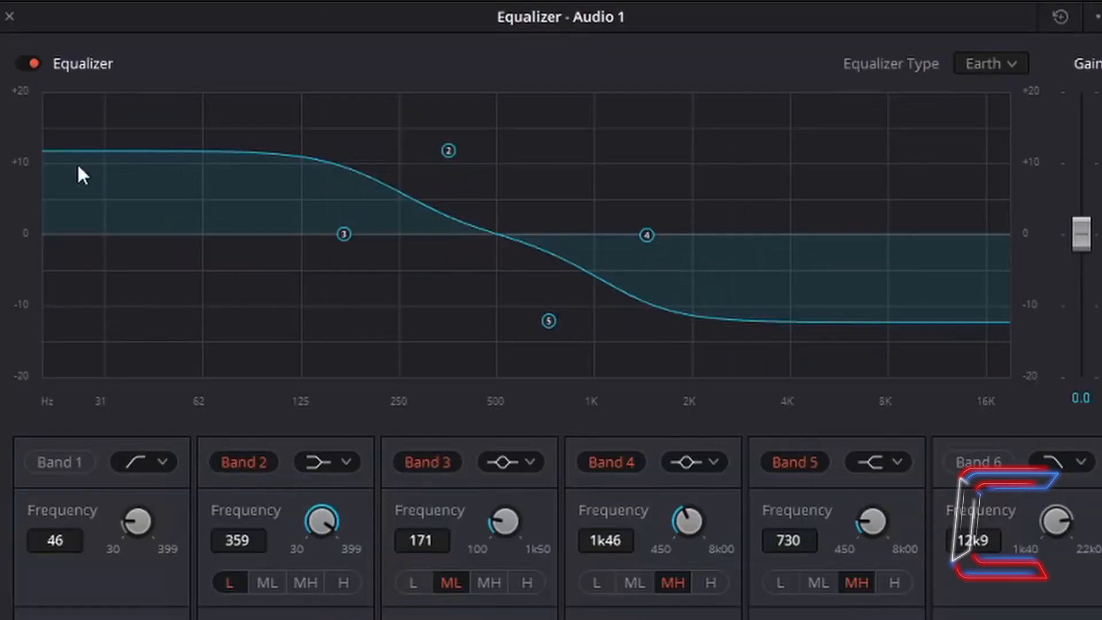
pyautogui.moveTo(461, 226)
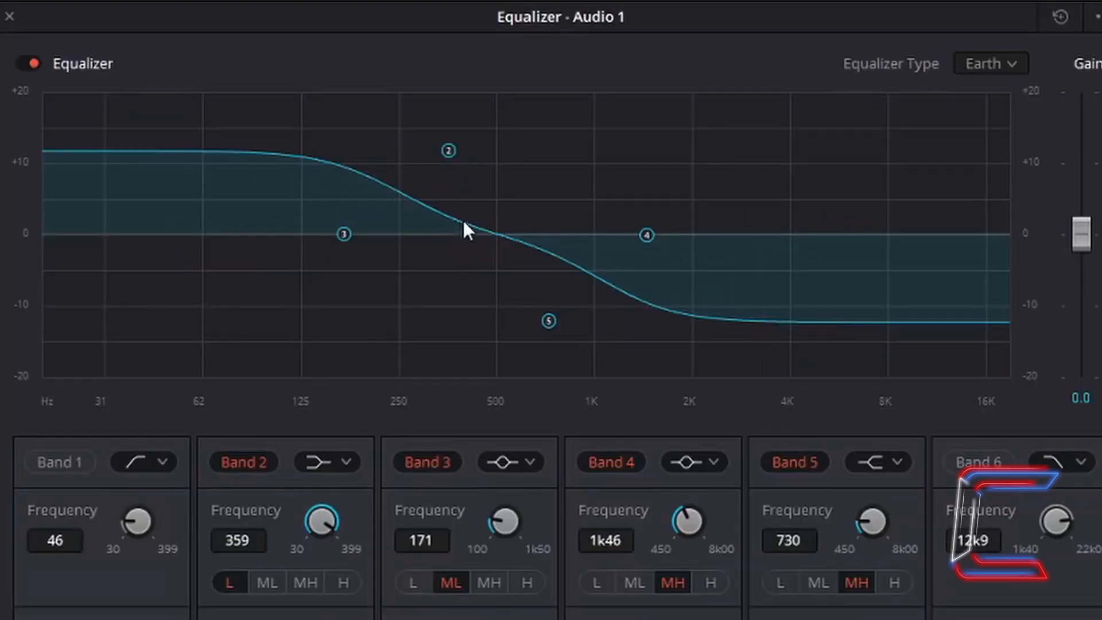
pyautogui.moveTo(506, 245)
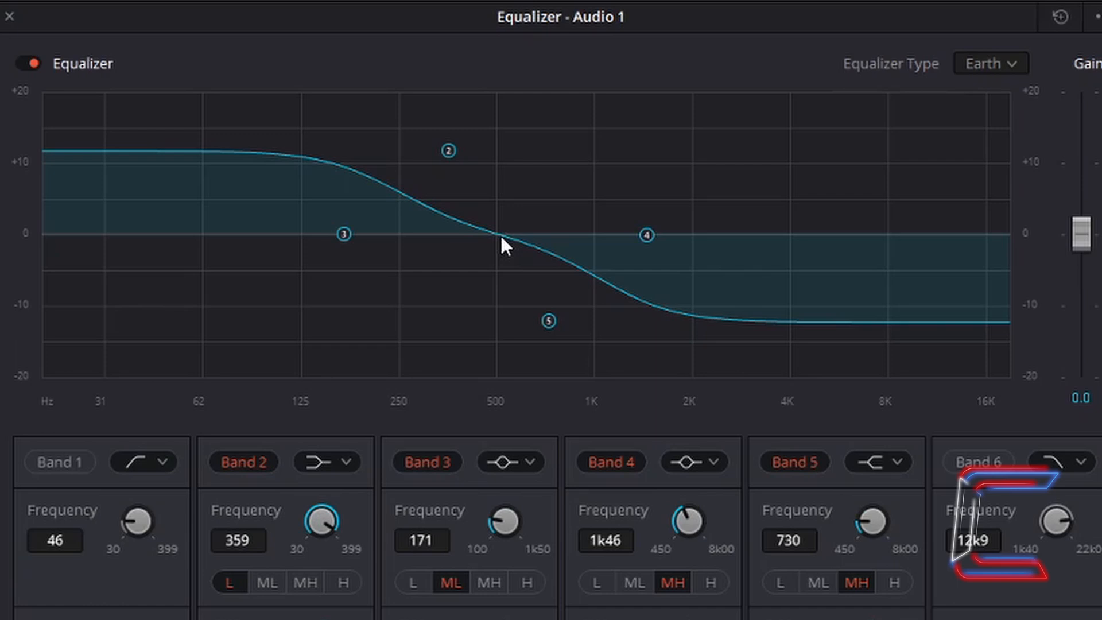
pyautogui.moveTo(608, 258)
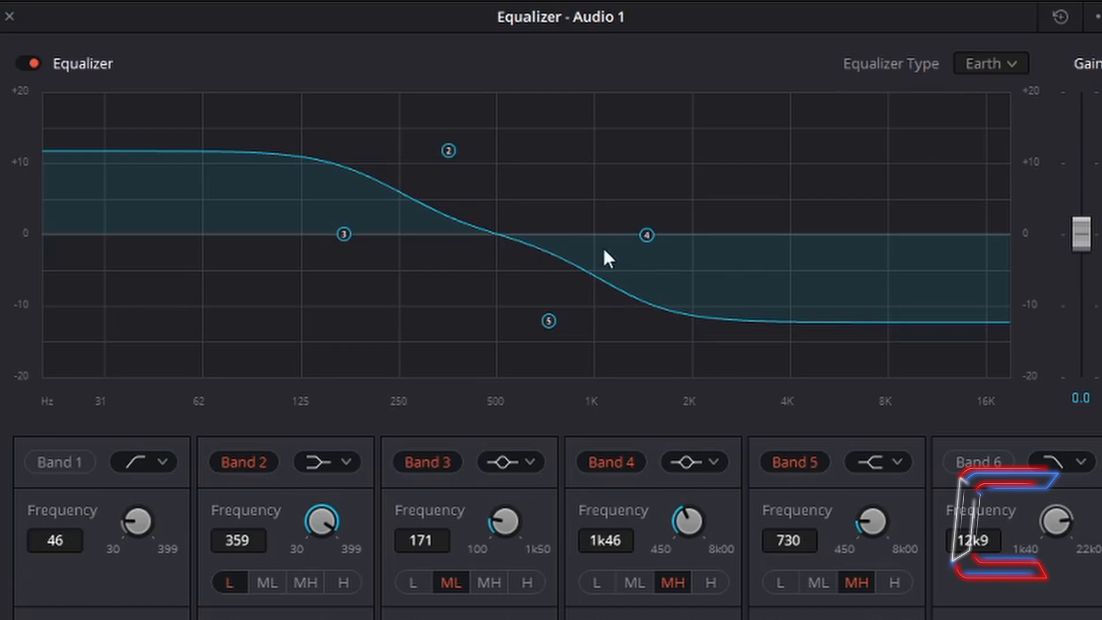
pyautogui.moveTo(890, 335)
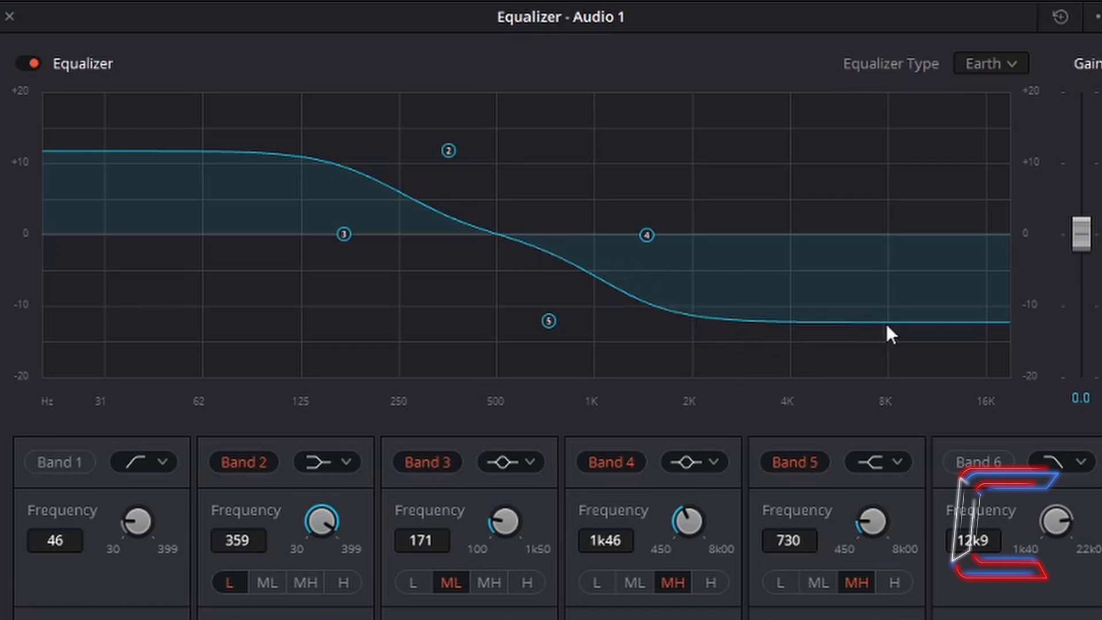
pyautogui.moveTo(1039, 325)
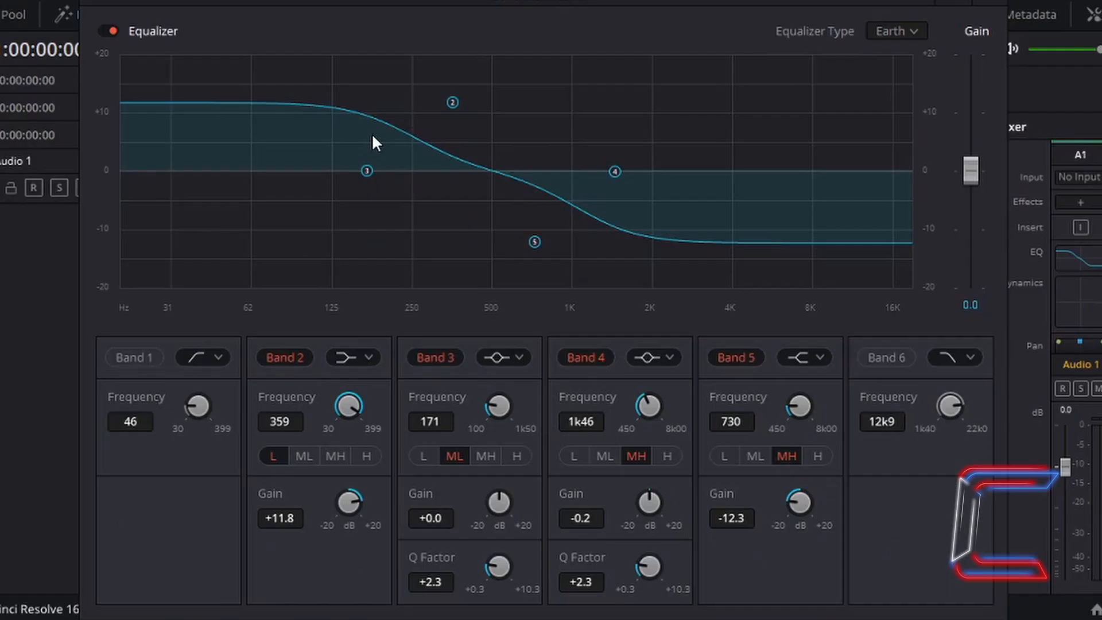
pyautogui.moveTo(636, 208)
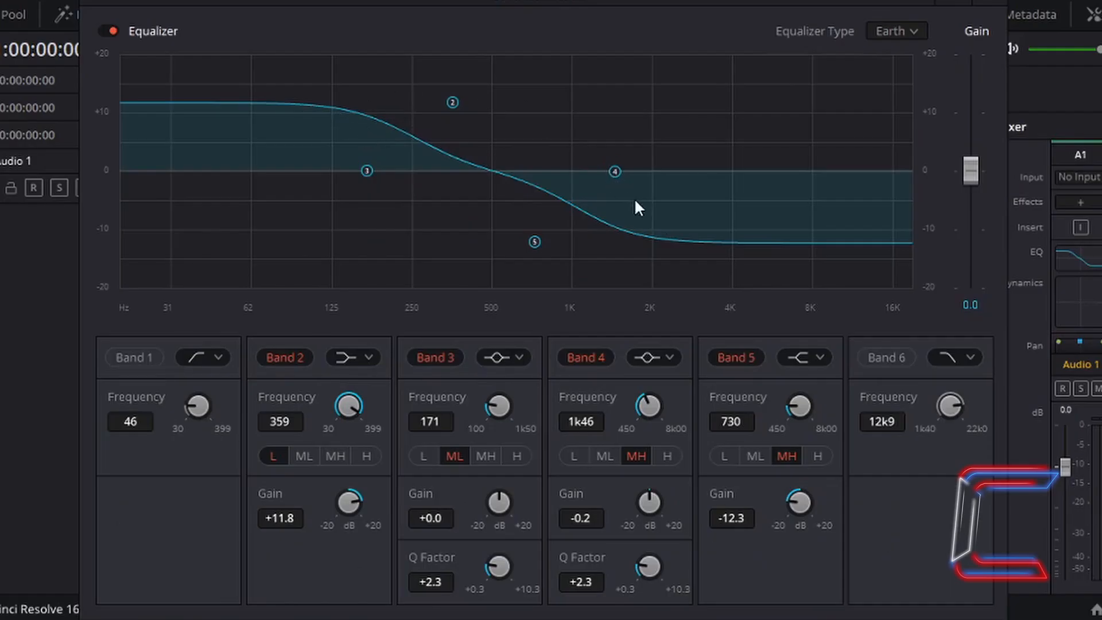
pyautogui.moveTo(334, 133)
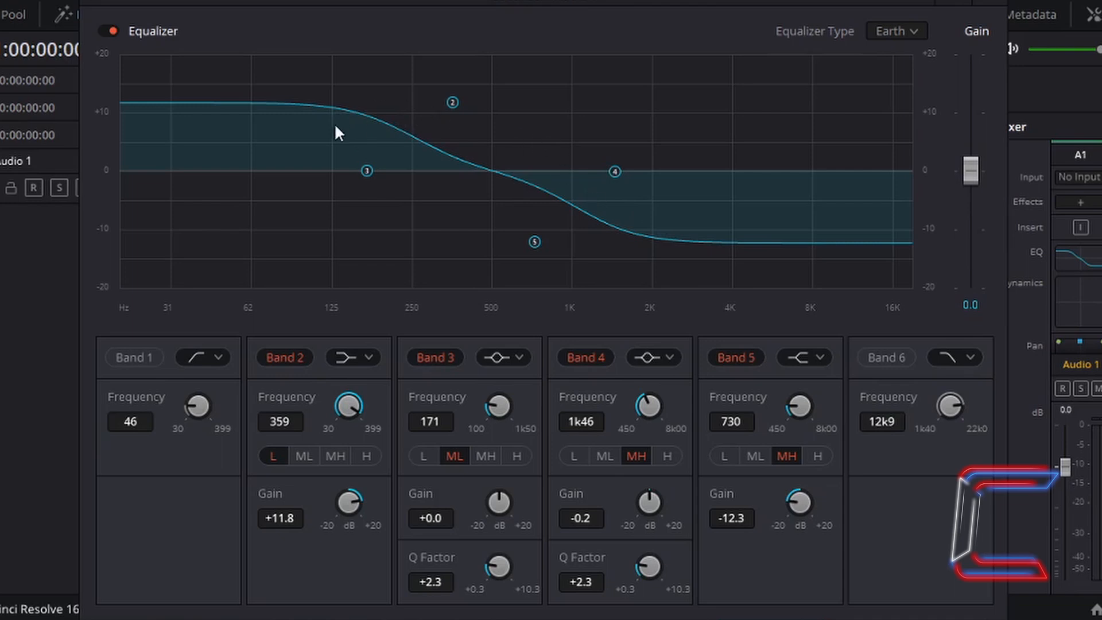
pyautogui.moveTo(329, 145)
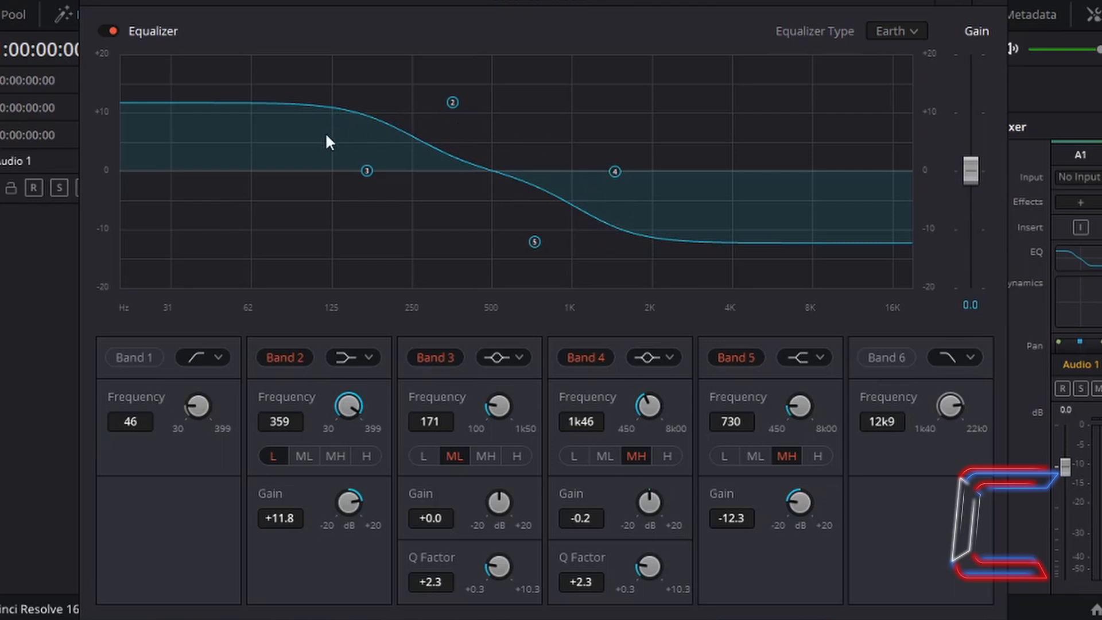
pyautogui.moveTo(388, 174)
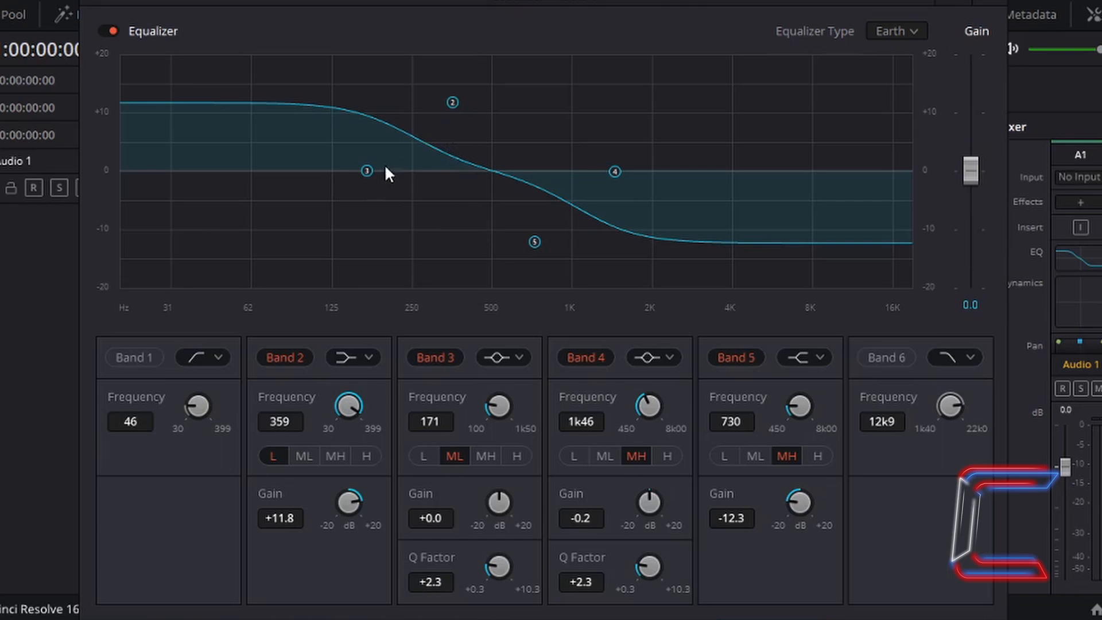
pyautogui.moveTo(533, 189)
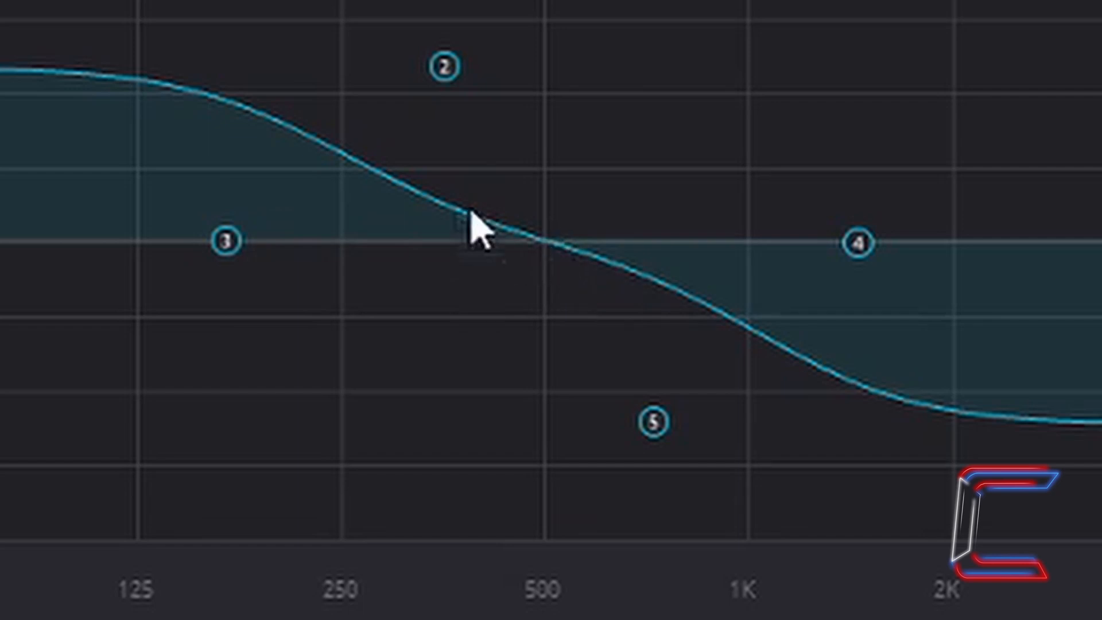
pyautogui.moveTo(577, 278)
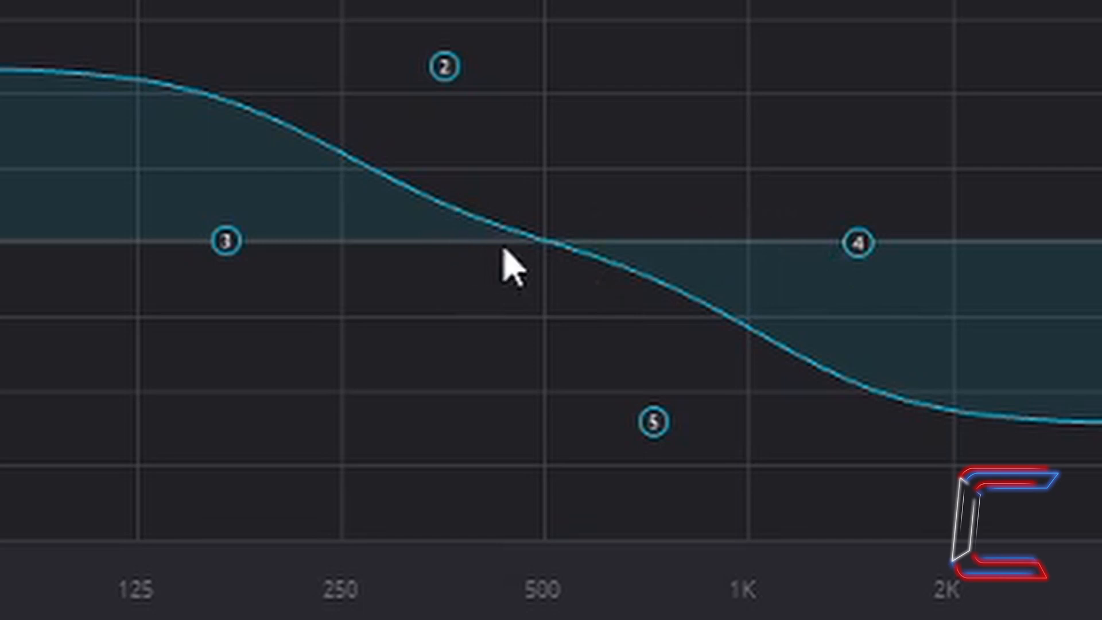
pyautogui.moveTo(454, 83)
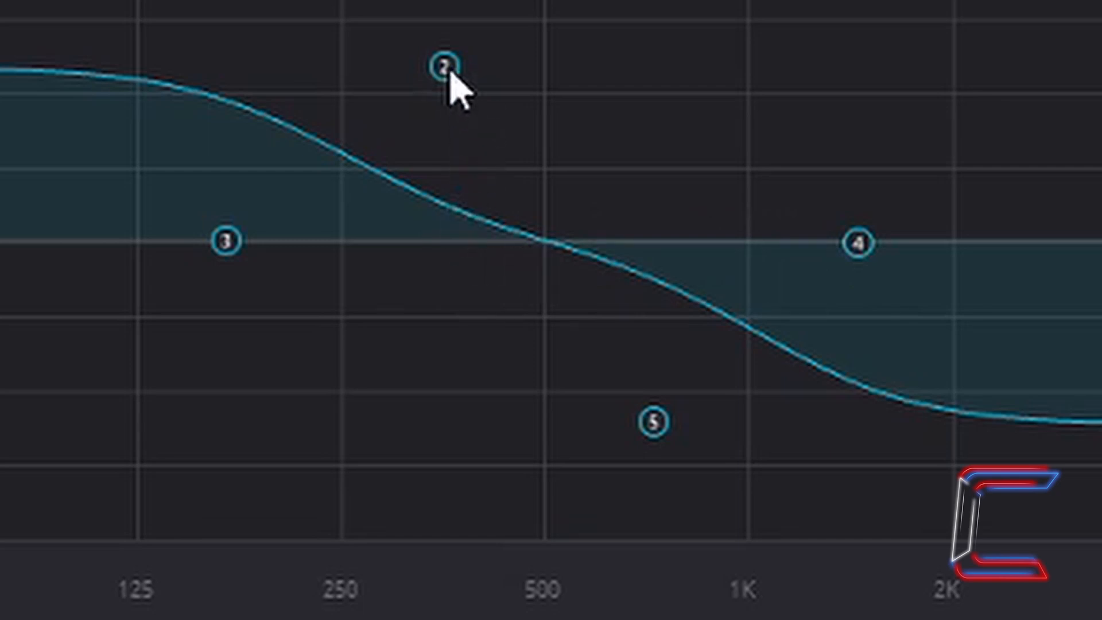
pyautogui.moveTo(473, 75)
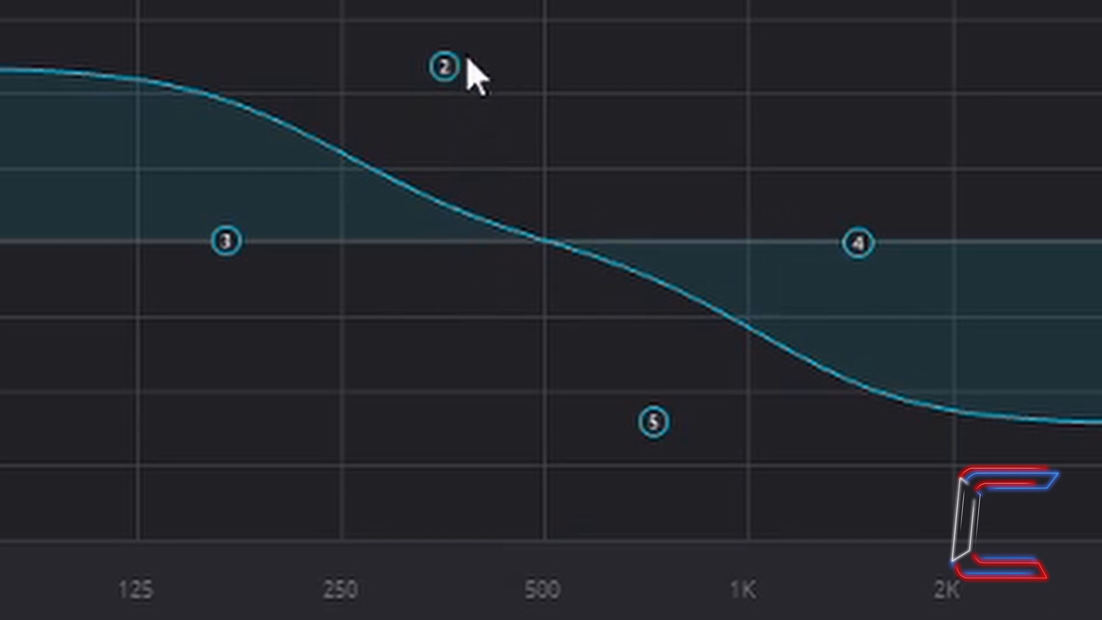
pyautogui.moveTo(603, 278)
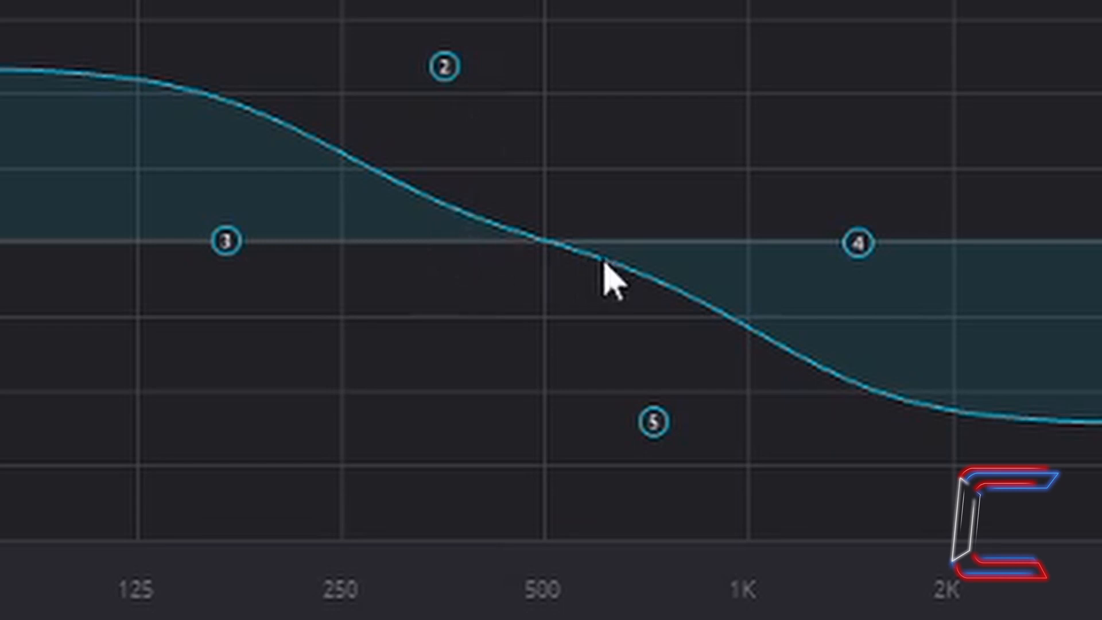
pyautogui.moveTo(662, 332)
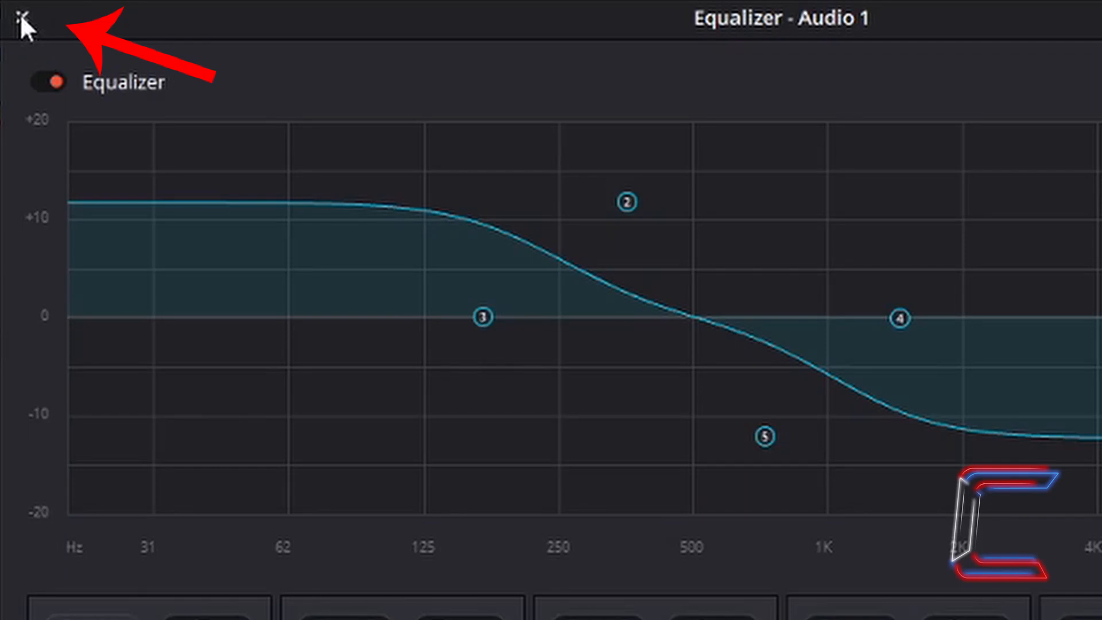
# Step: Toggle the Audio 1 equalizer power off, on, then off again, leaving it bypassed
pyautogui.click(22, 16)
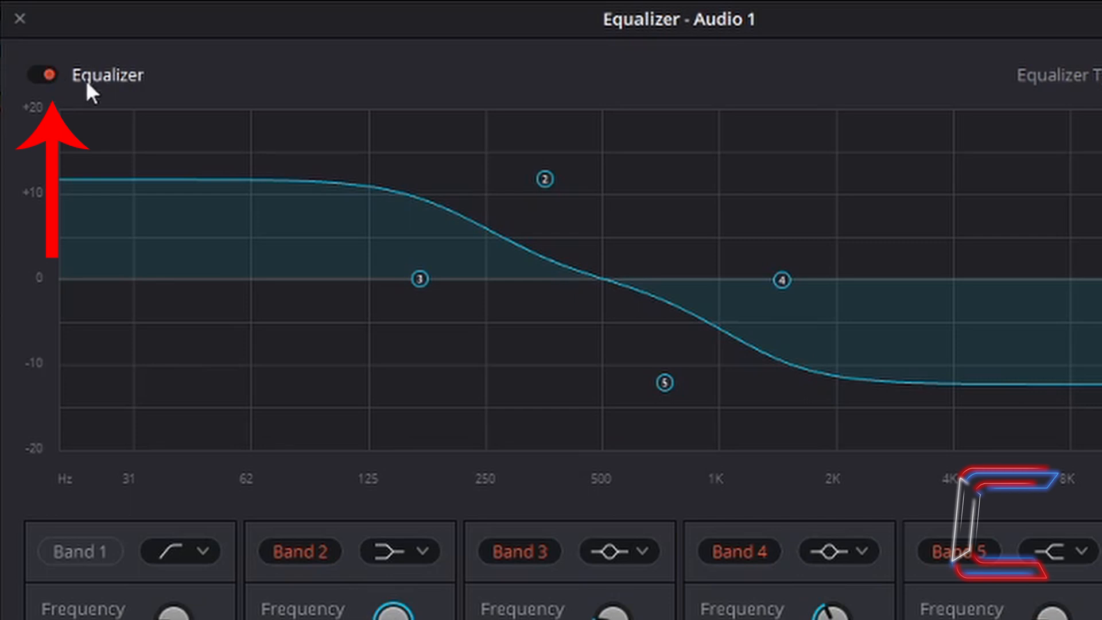
pyautogui.click(44, 75)
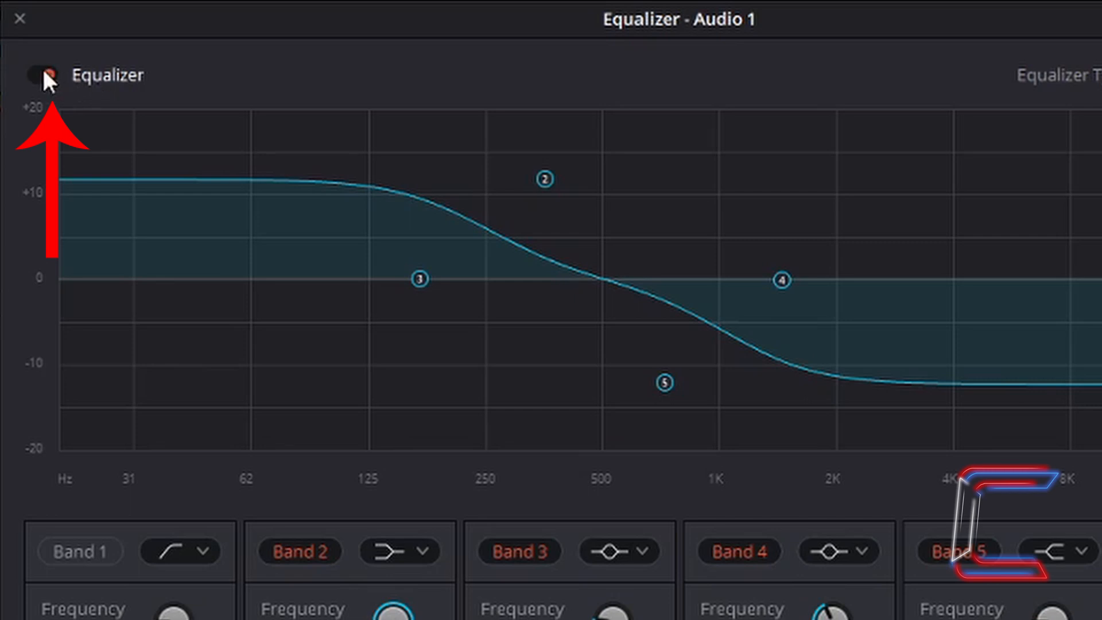
pyautogui.click(44, 74)
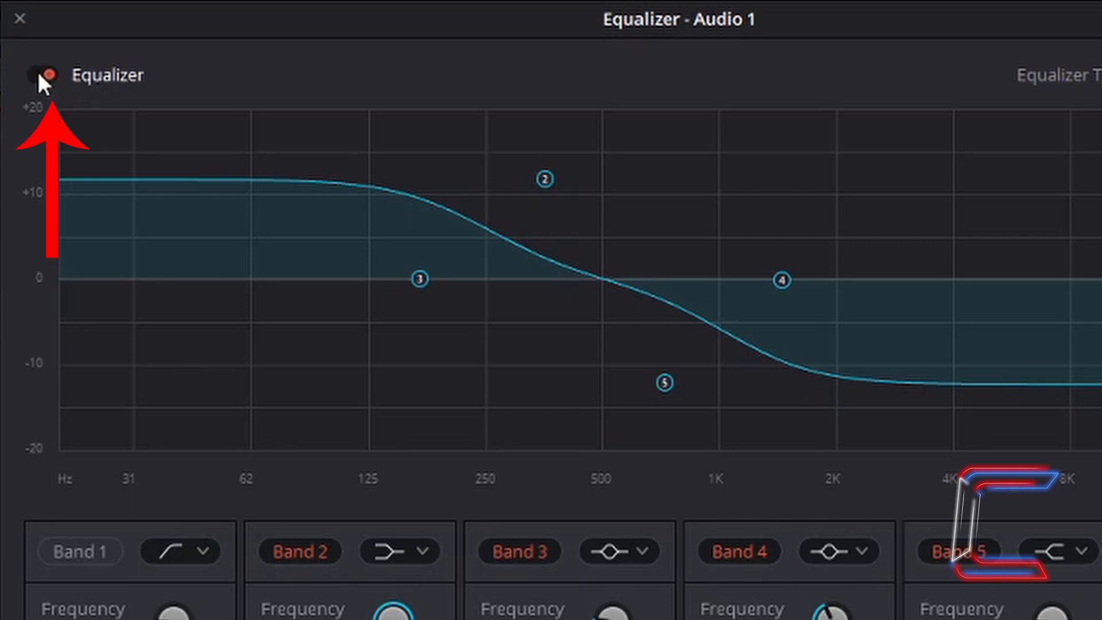
pyautogui.click(39, 74)
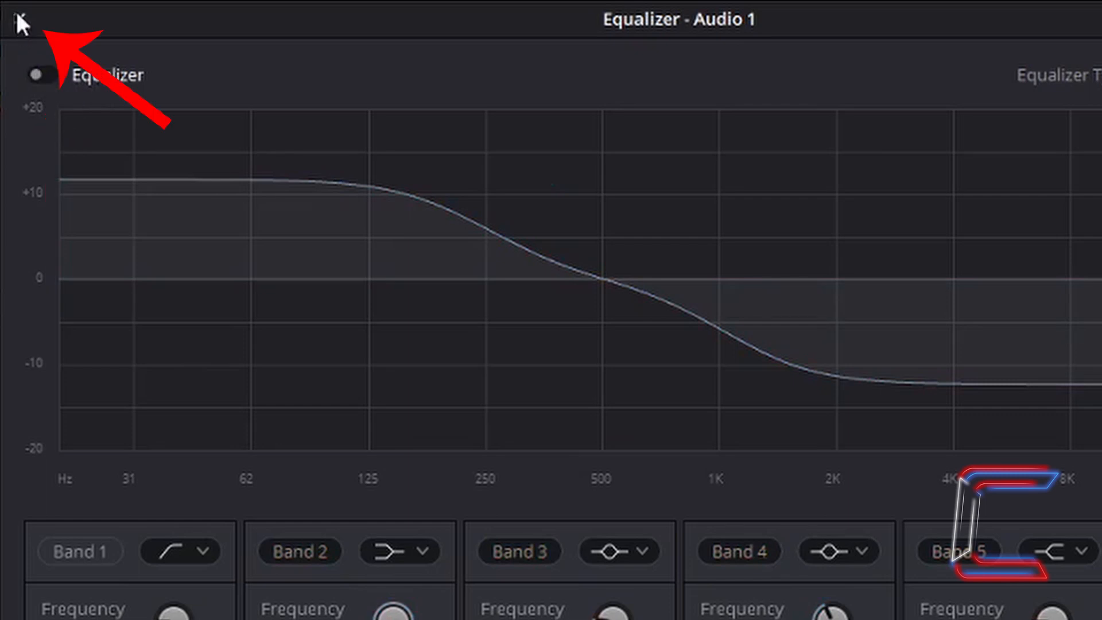
# Step: Close the Equalizer - Audio 1 window, back to the Fairlight timeline
pyautogui.click(17, 20)
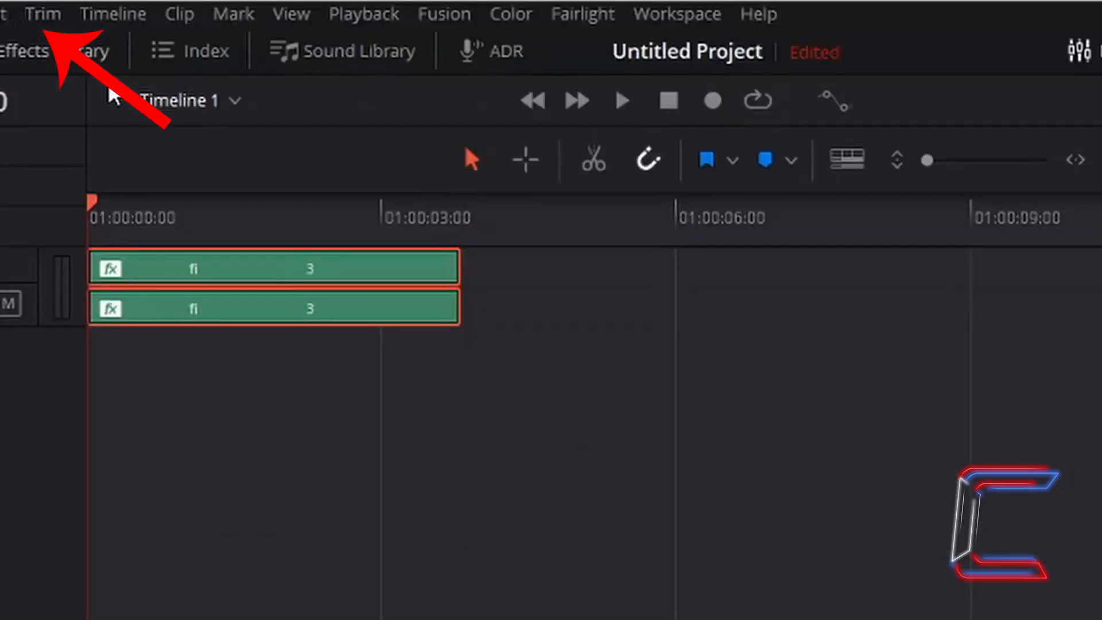
pyautogui.click(835, 14)
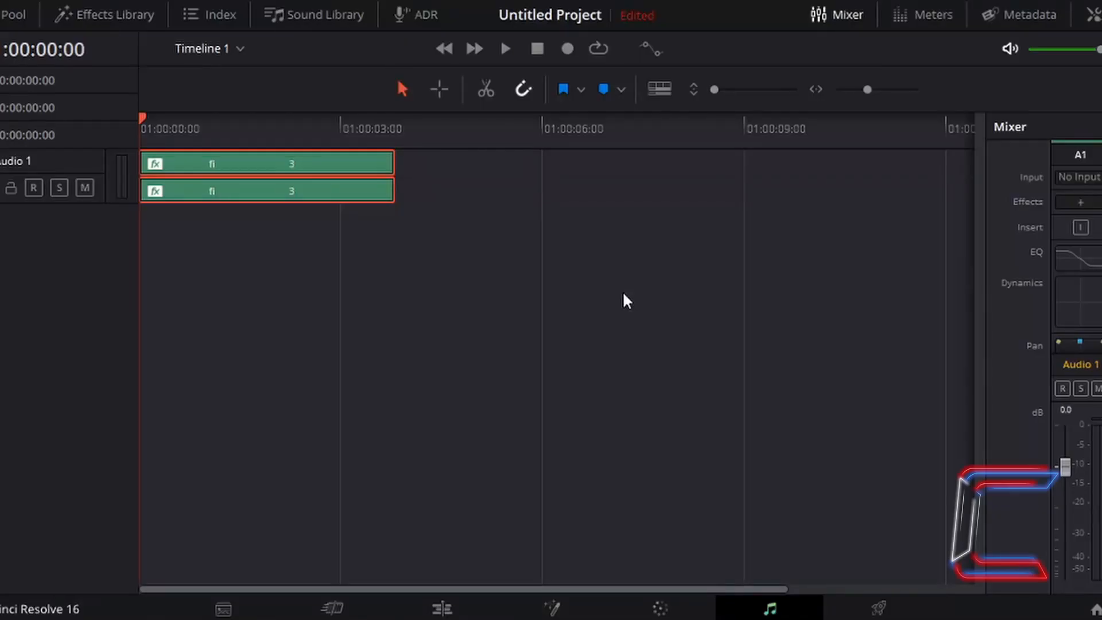